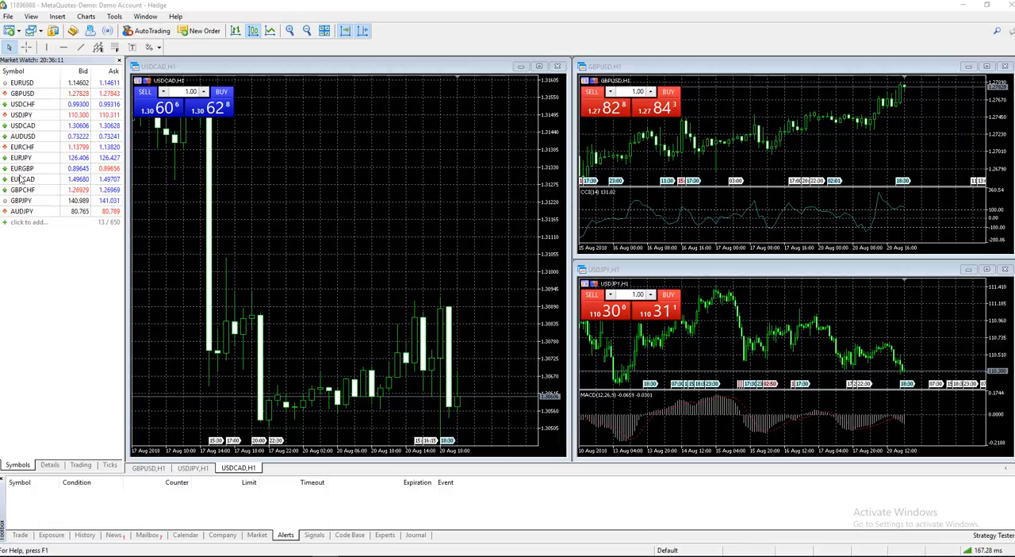
# Step: Add AUDNZD to Market Watch and set the USDCAD trade volume to 0.50
pyautogui.click(29, 223)
pyautogui.write('AUDNZD')
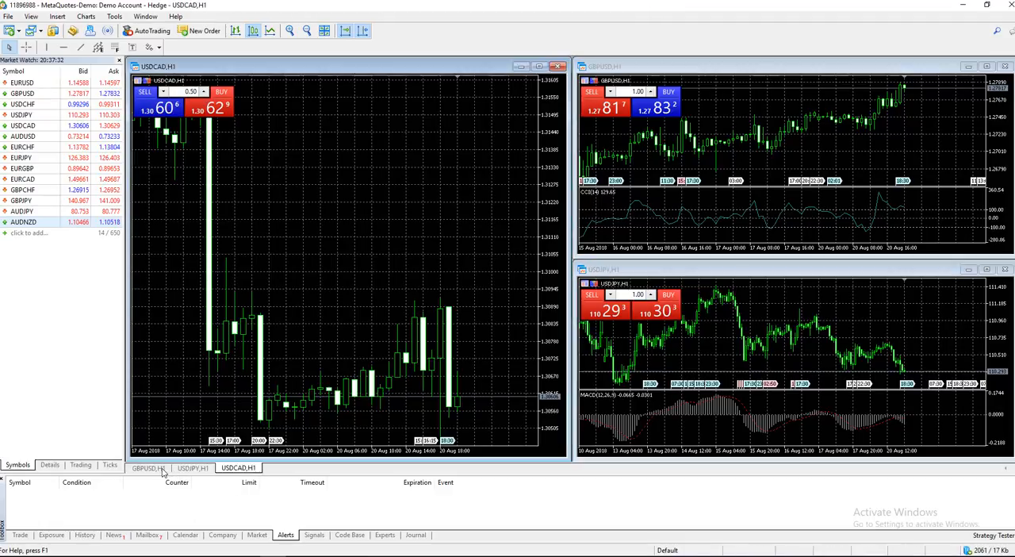
# Step: Switch between the GBPUSD and USDCAD charts, then open a new AUDUSD chart
pyautogui.click(147, 468)
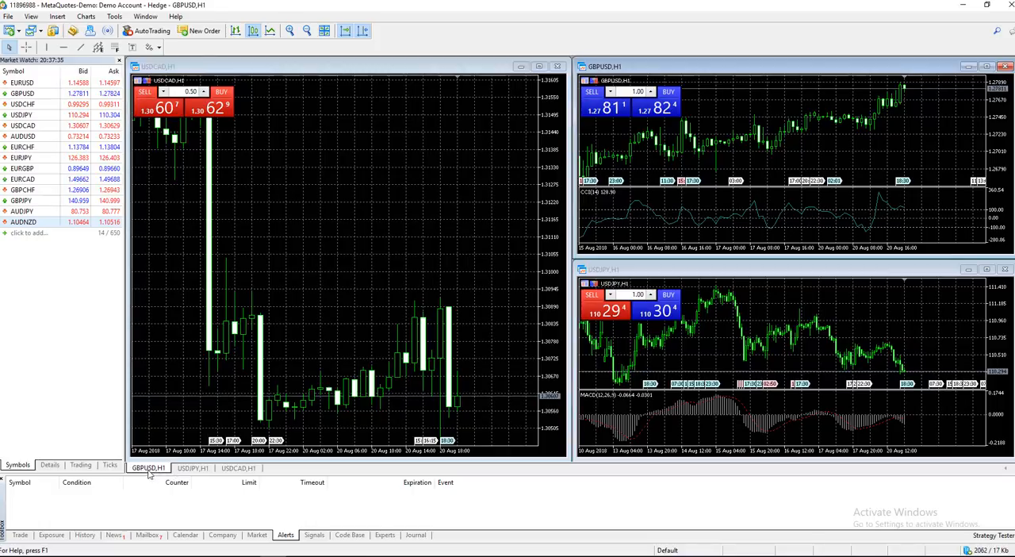
pyautogui.moveTo(274, 474)
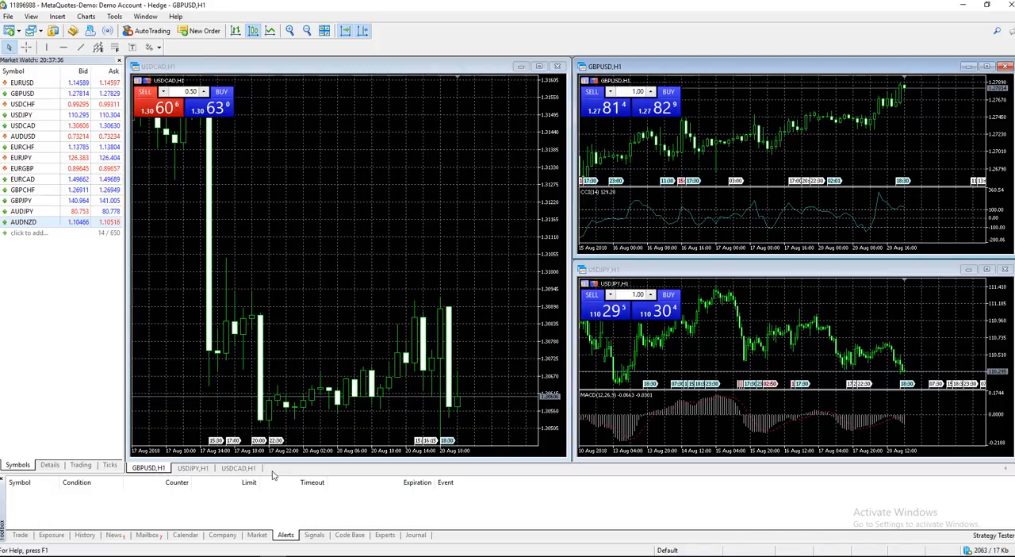
pyautogui.click(238, 467)
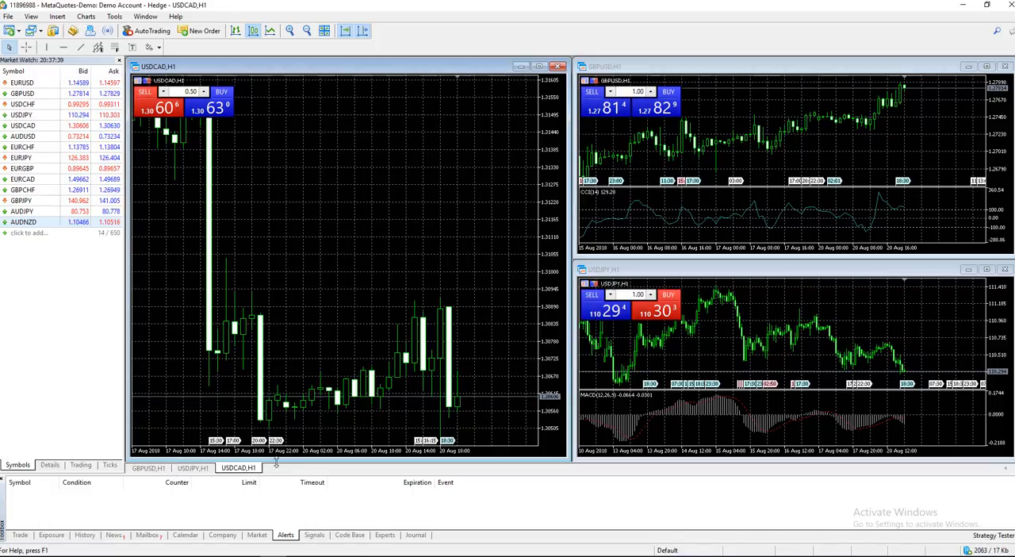
pyautogui.click(8, 16)
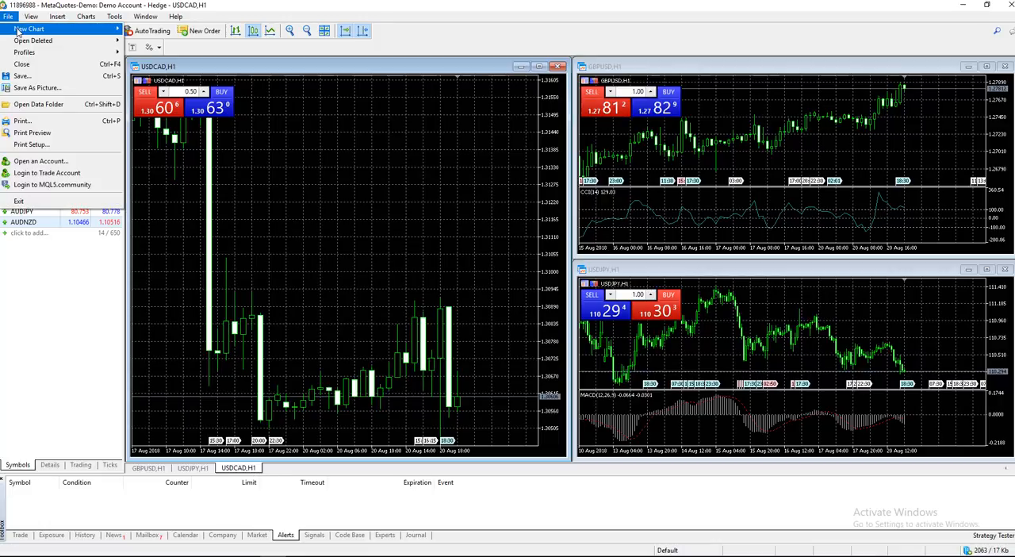
pyautogui.click(30, 29)
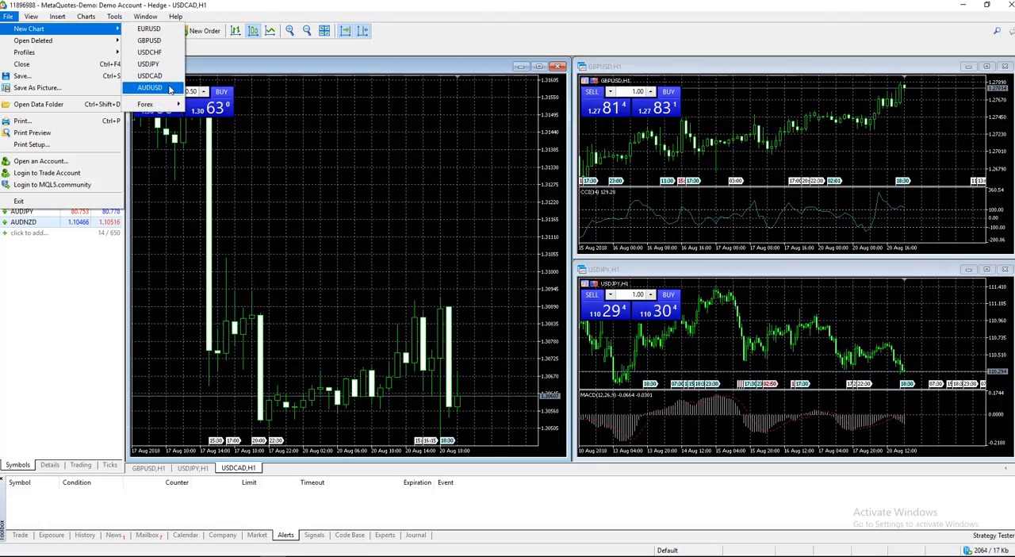
pyautogui.click(150, 87)
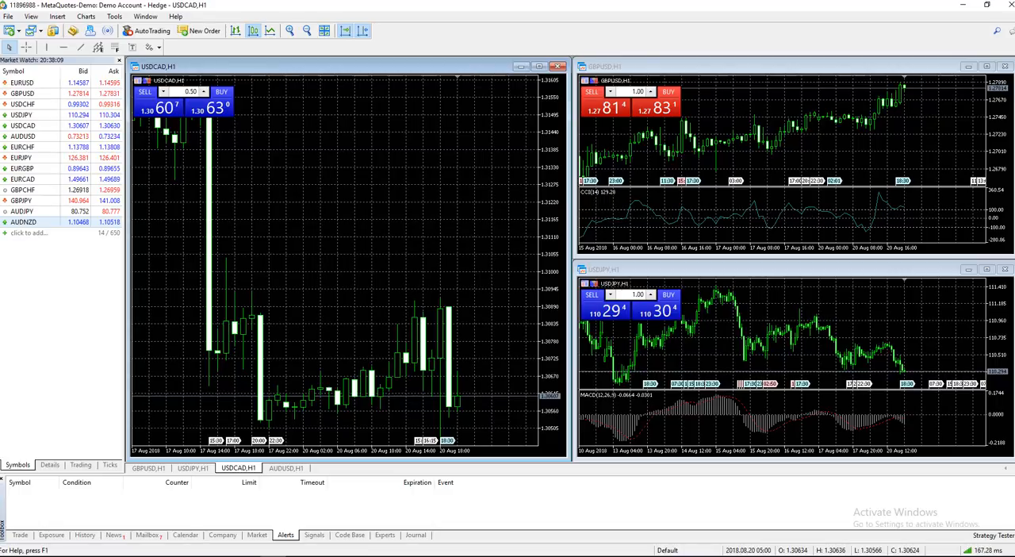
# Step: Browse the File menu, then open and cancel the Open an Account form
pyautogui.click(8, 16)
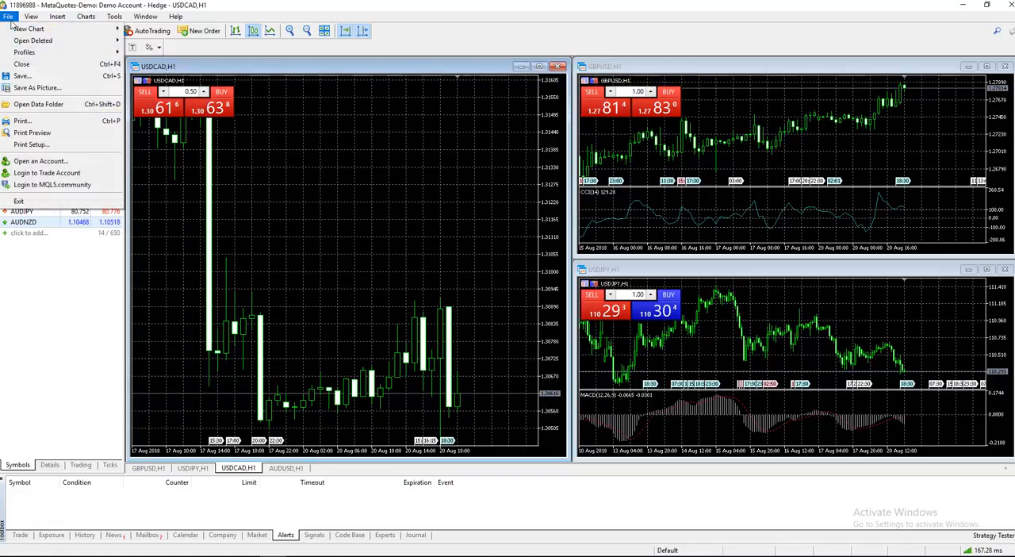
pyautogui.click(29, 29)
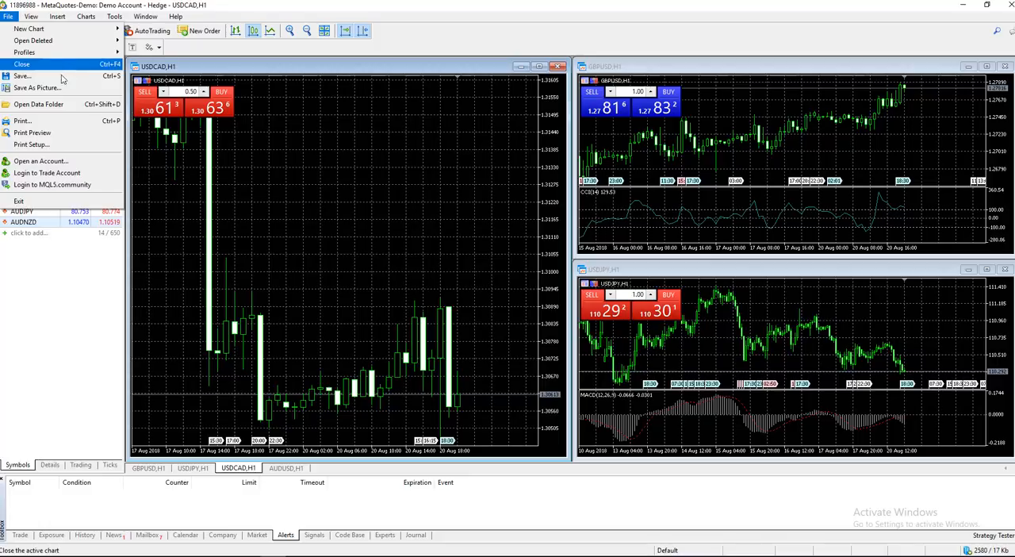
pyautogui.moveTo(38, 104)
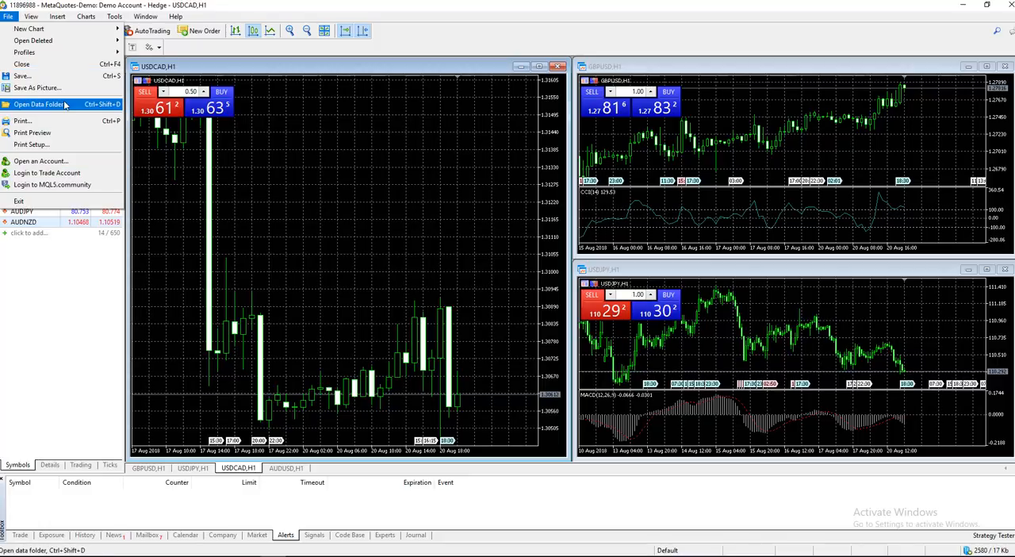
pyautogui.moveTo(40, 161)
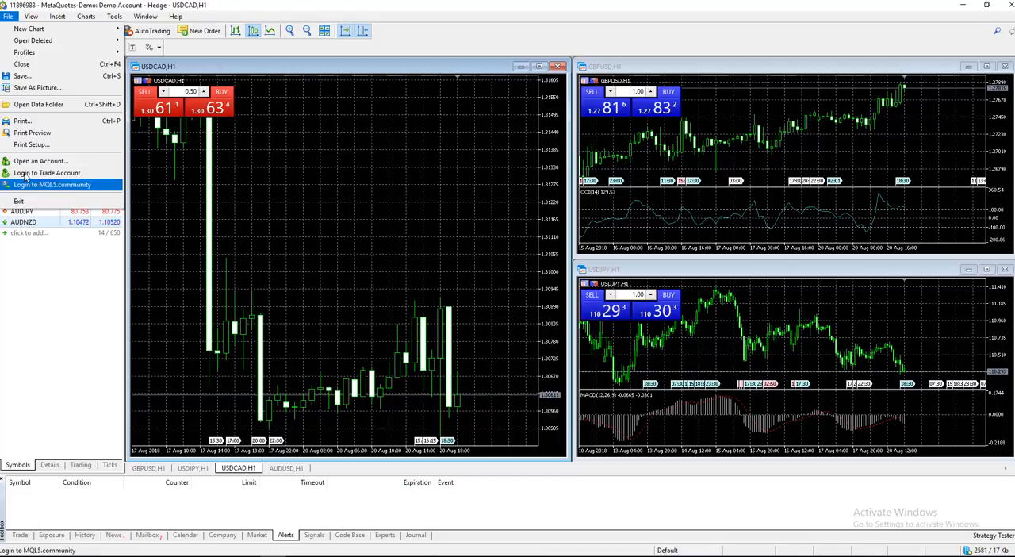
pyautogui.click(40, 161)
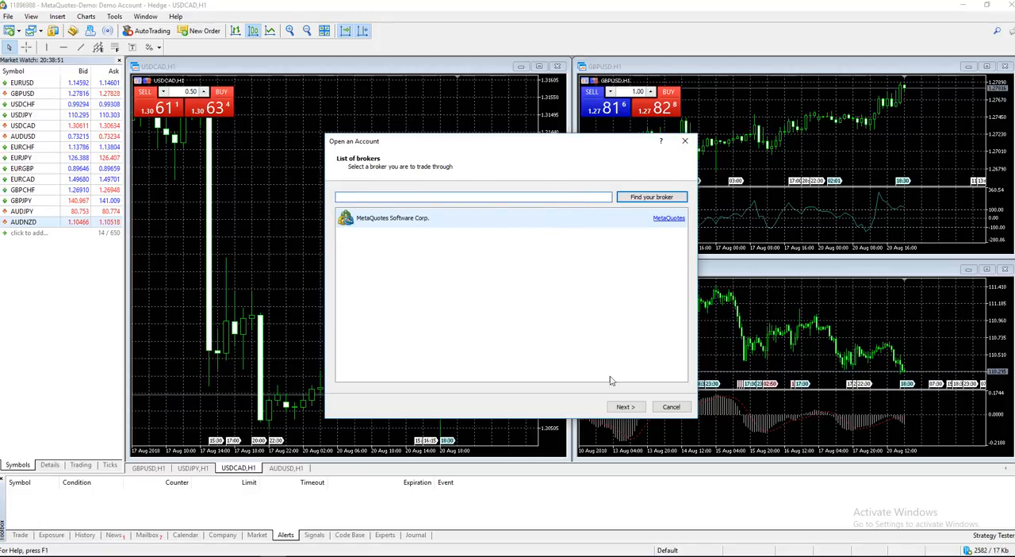
pyautogui.click(671, 406)
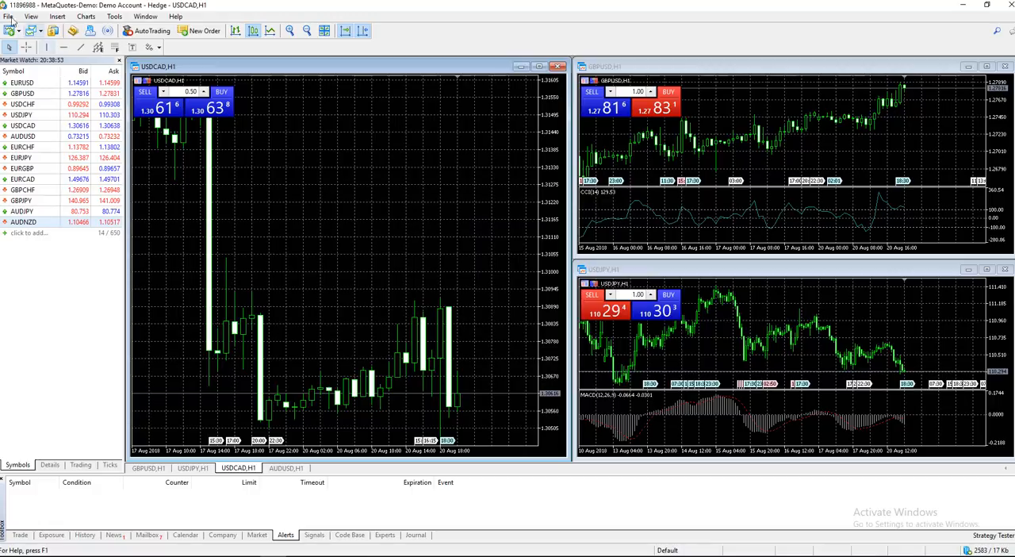
# Step: Bring up the Login to Trade Account form with the MetaQuotes-Demo server
pyautogui.click(8, 15)
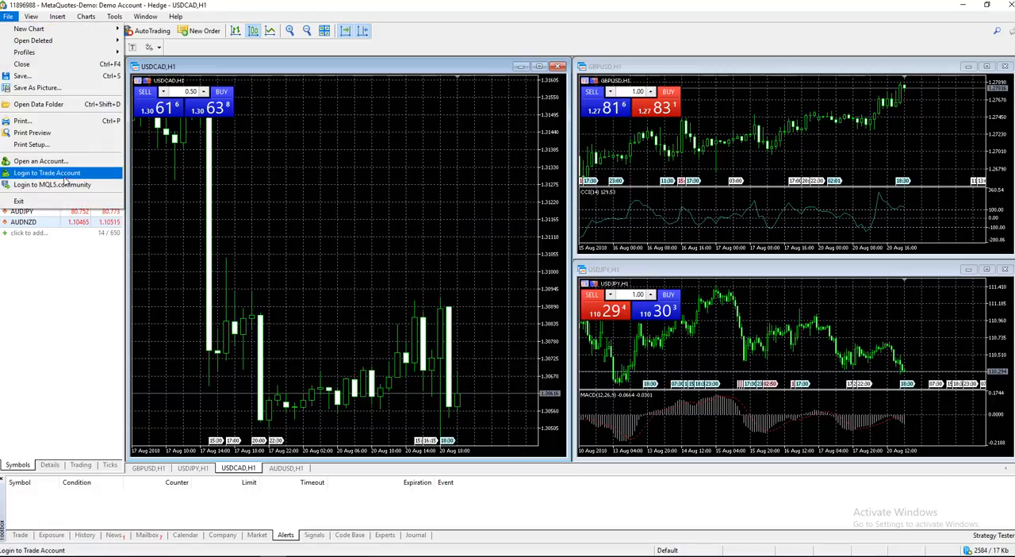
pyautogui.click(46, 173)
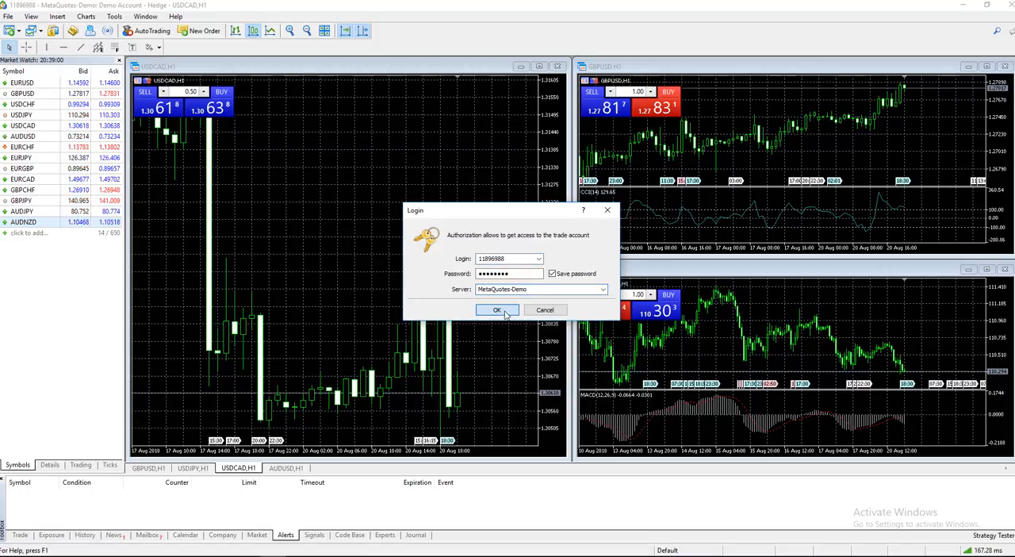
# Step: Confirm the login to the MetaQuotes-Demo demo account
pyautogui.click(497, 309)
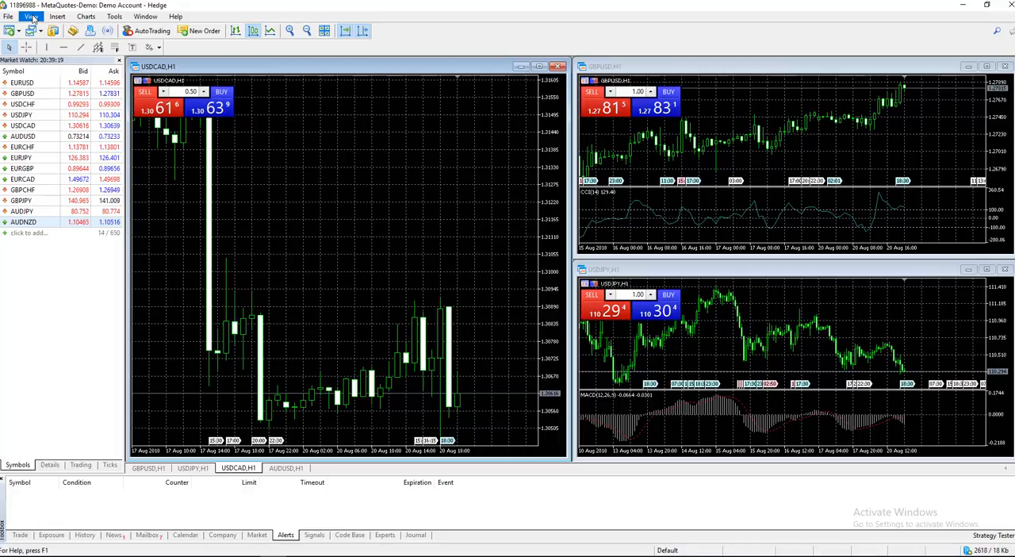
pyautogui.click(31, 16)
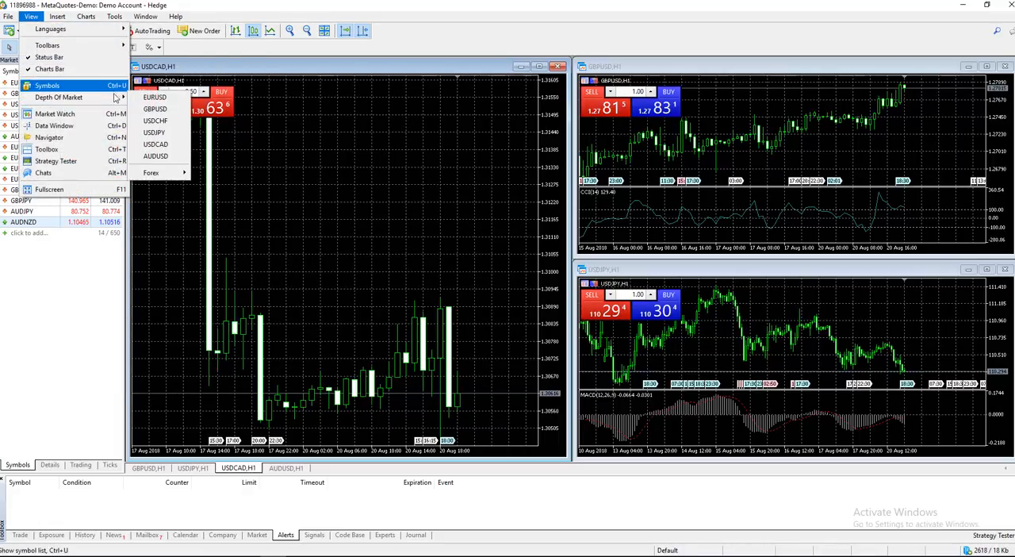
pyautogui.moveTo(59, 97)
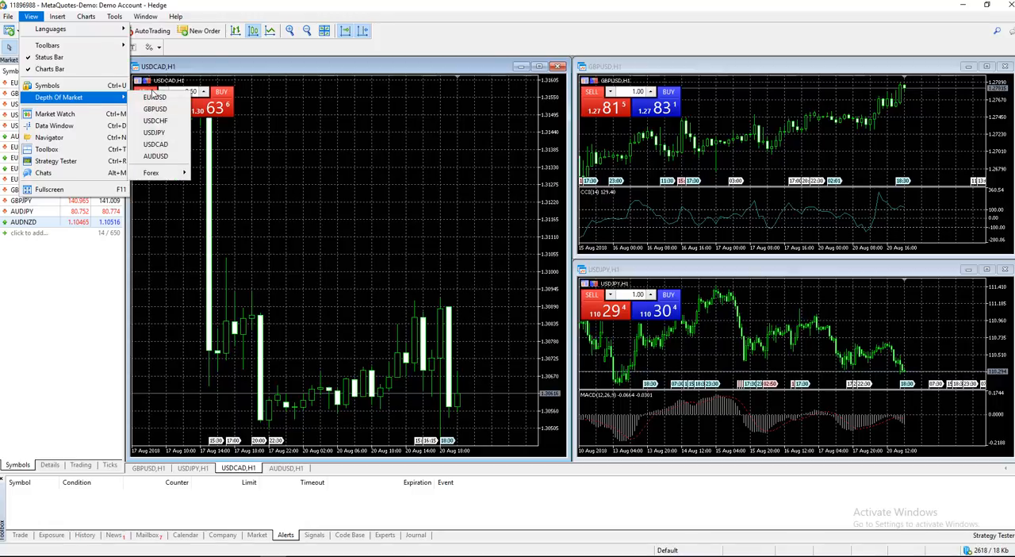
pyautogui.click(156, 97)
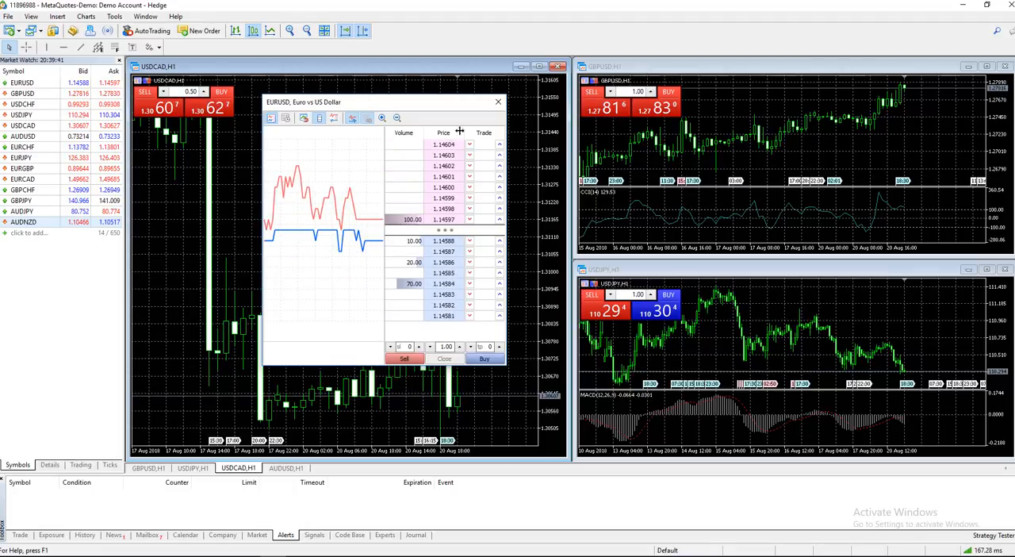
pyautogui.click(499, 102)
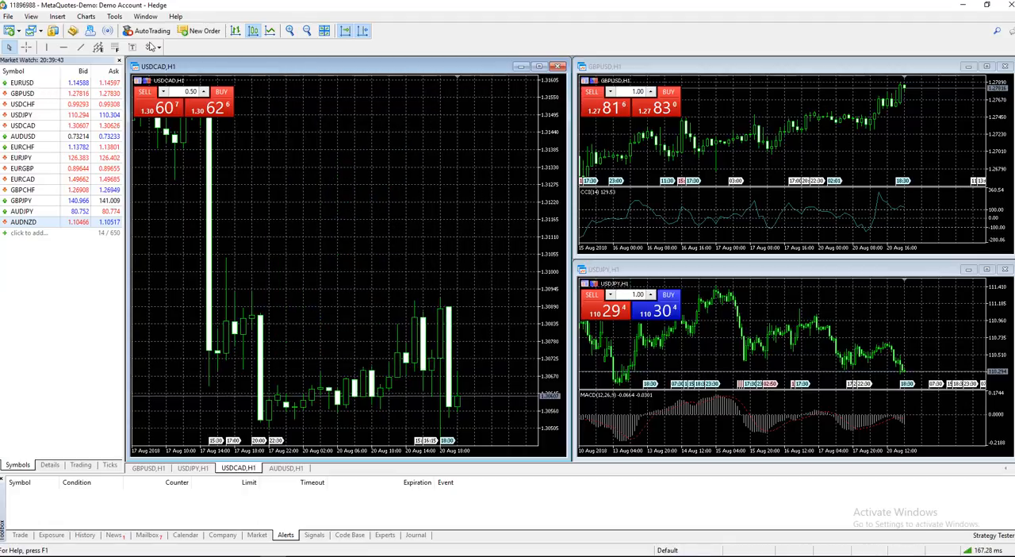
pyautogui.click(30, 16)
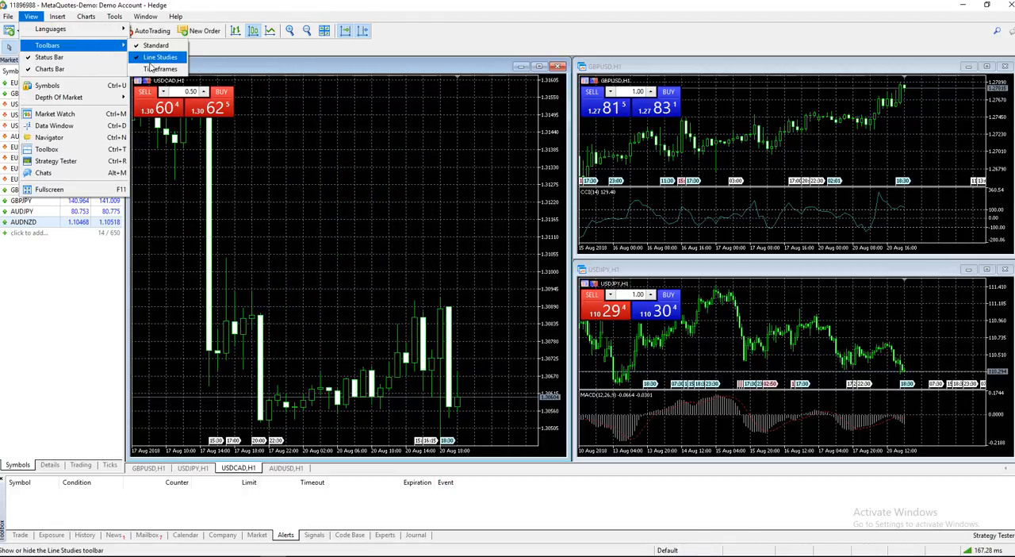
pyautogui.click(161, 57)
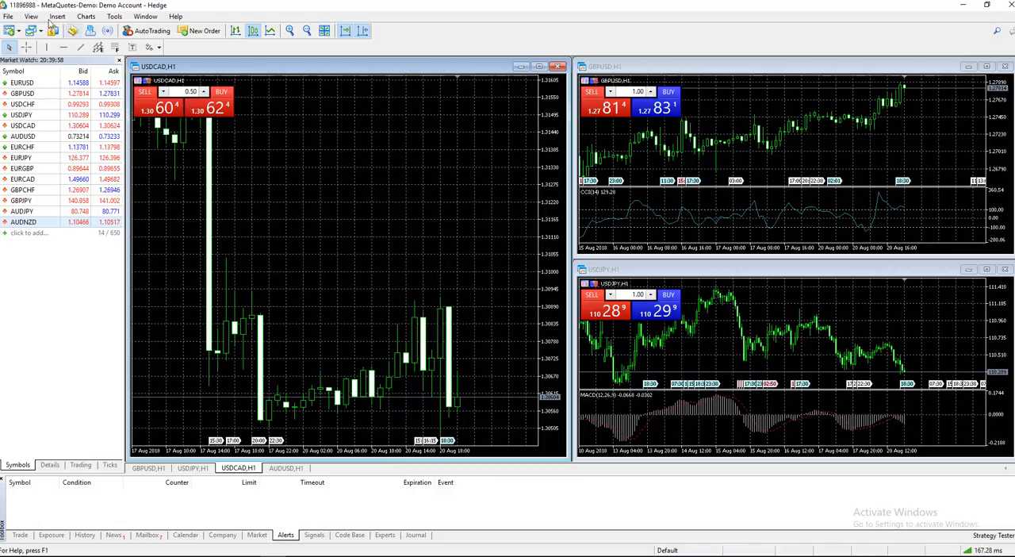
pyautogui.click(31, 16)
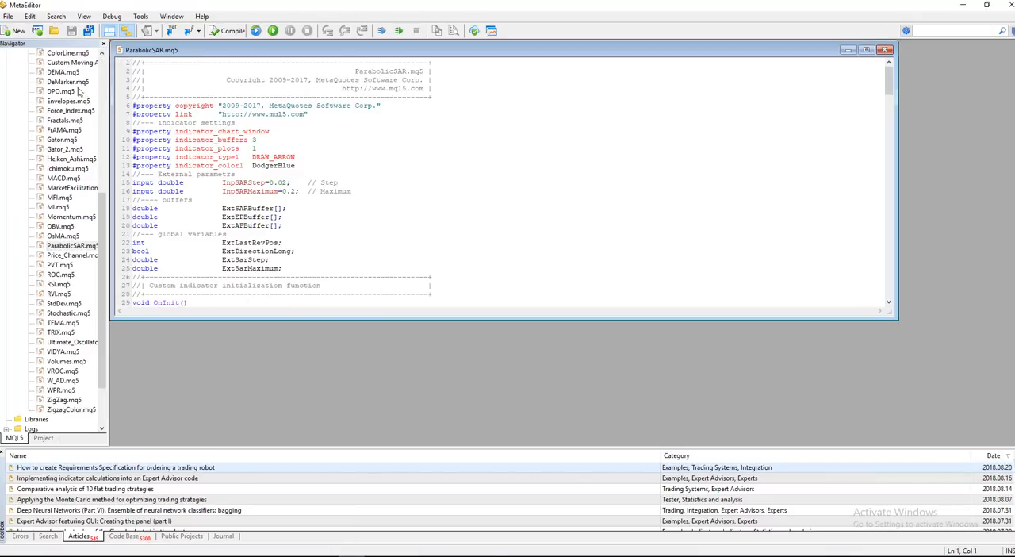
pyautogui.moveTo(89, 207)
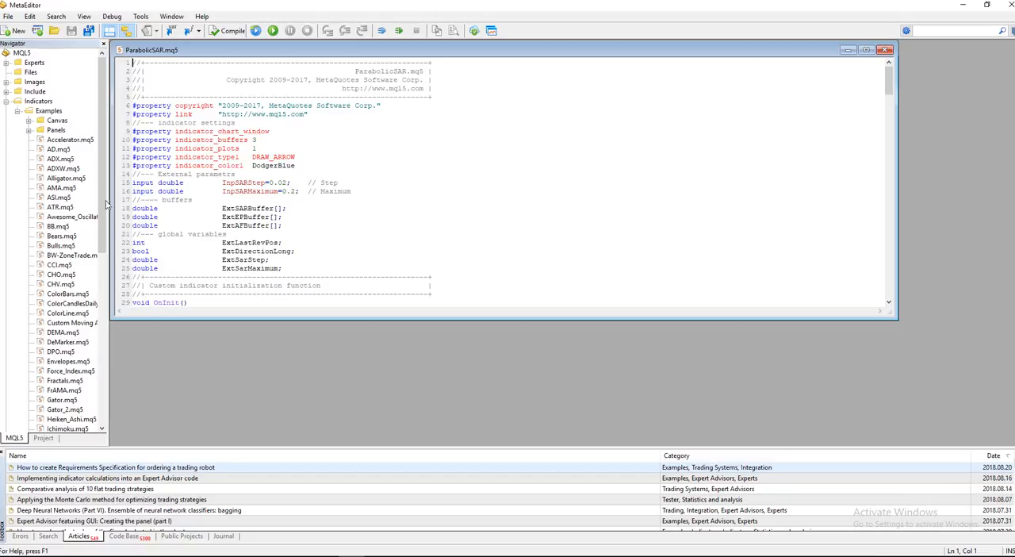
# Step: Scroll the Navigator through the Indicators Examples list beside ParabolicSAR.mq5
pyautogui.scroll(-3)
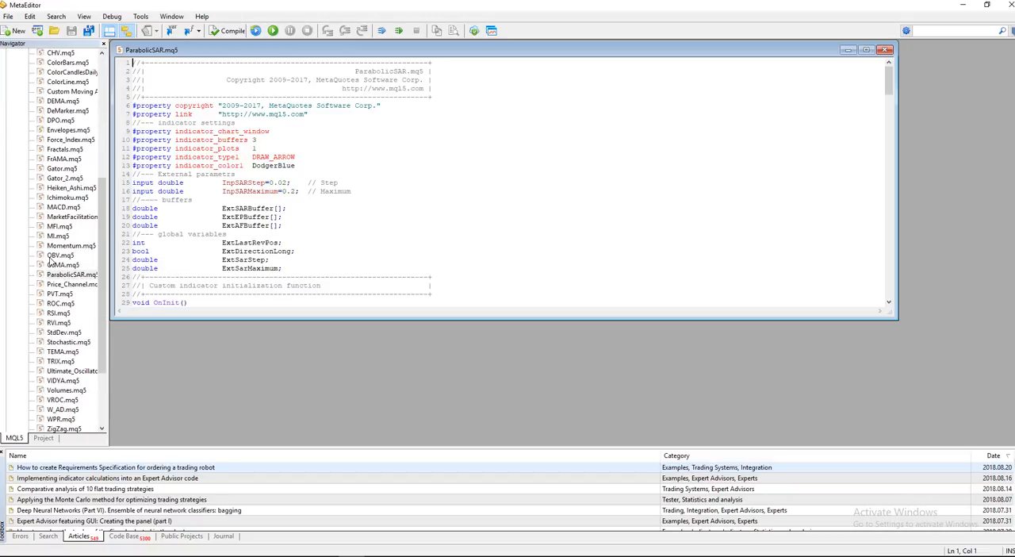
pyautogui.moveTo(49, 262)
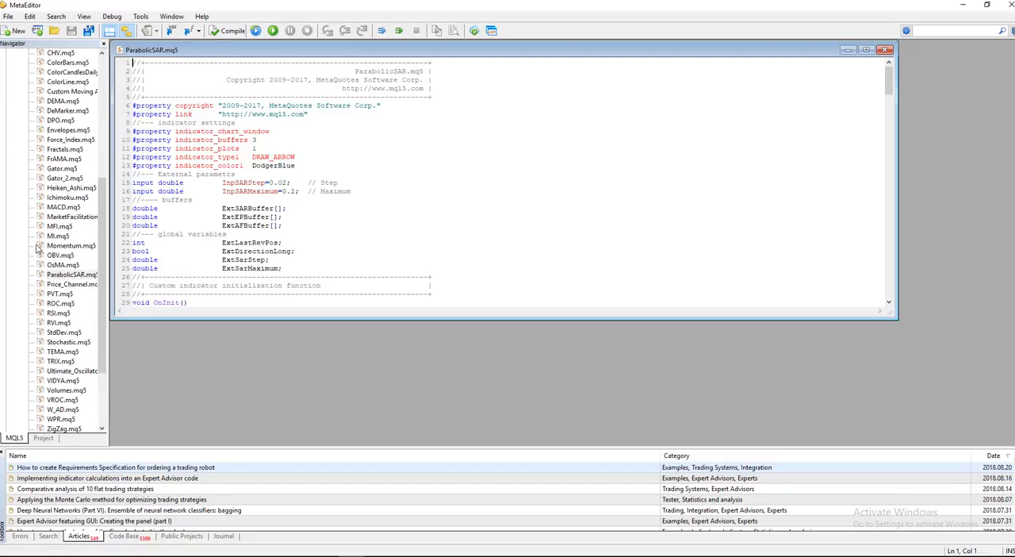
pyautogui.moveTo(71, 216)
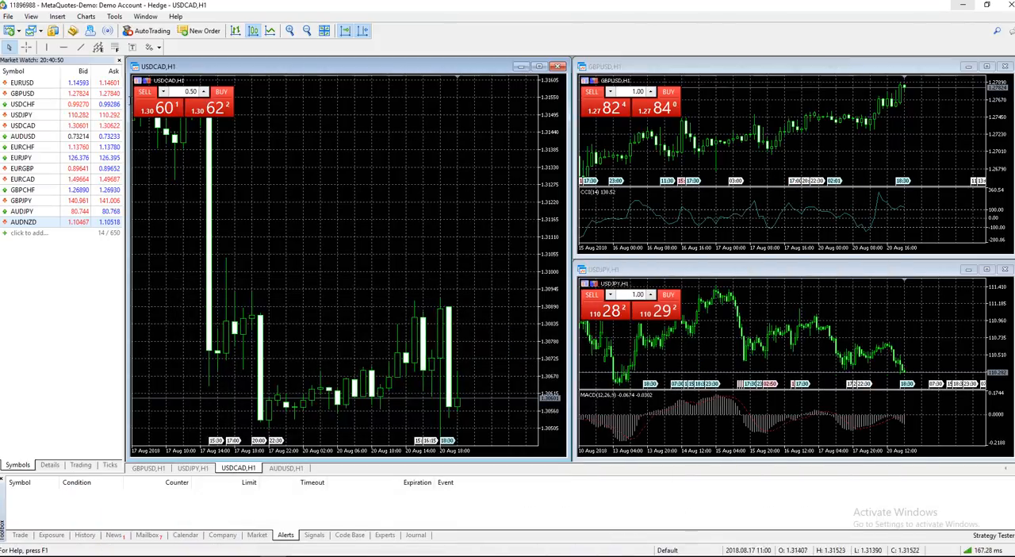
# Step: Browse the Insert menu's indicators and the Objects submenu over the USDCAD H1 chart
pyautogui.click(57, 16)
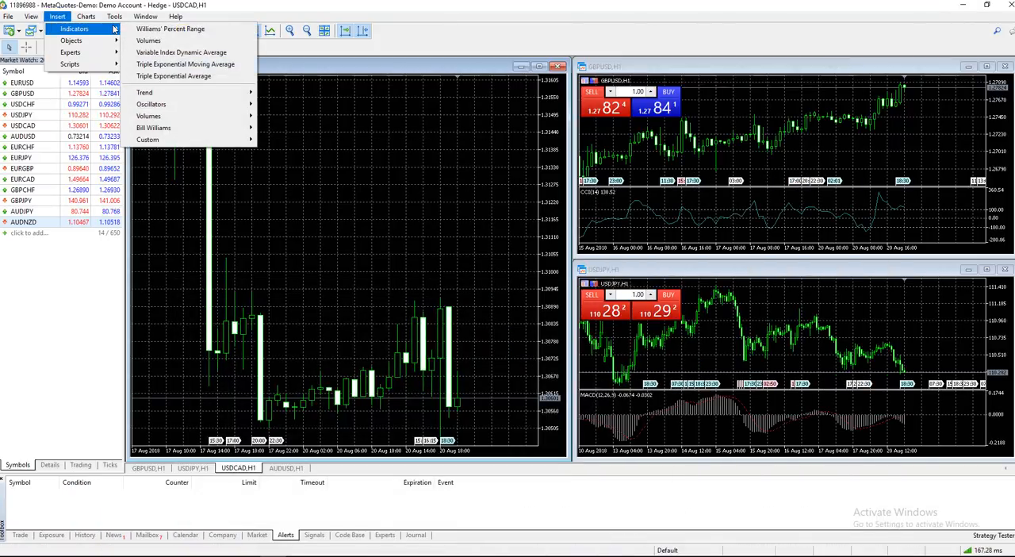
pyautogui.moveTo(145, 92)
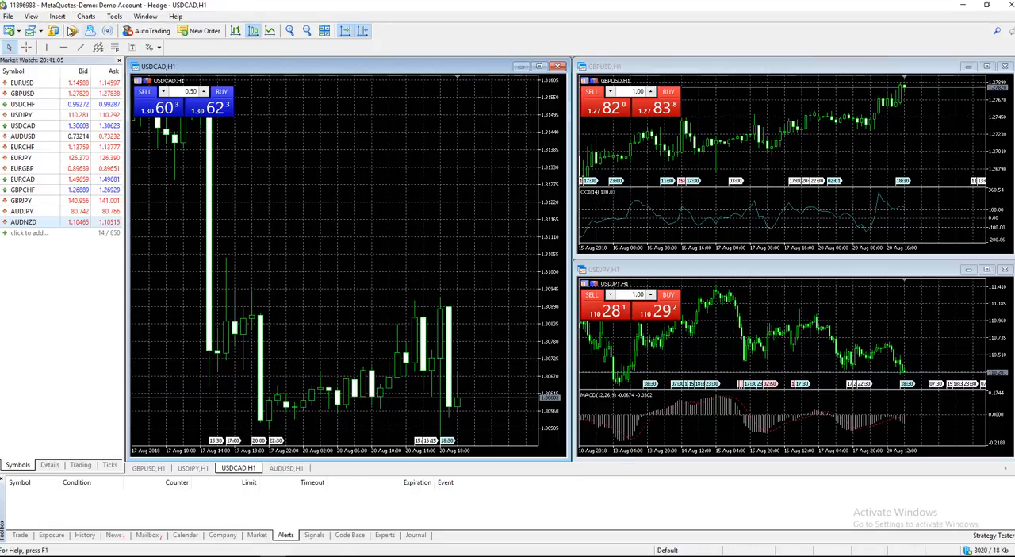
pyautogui.click(57, 16)
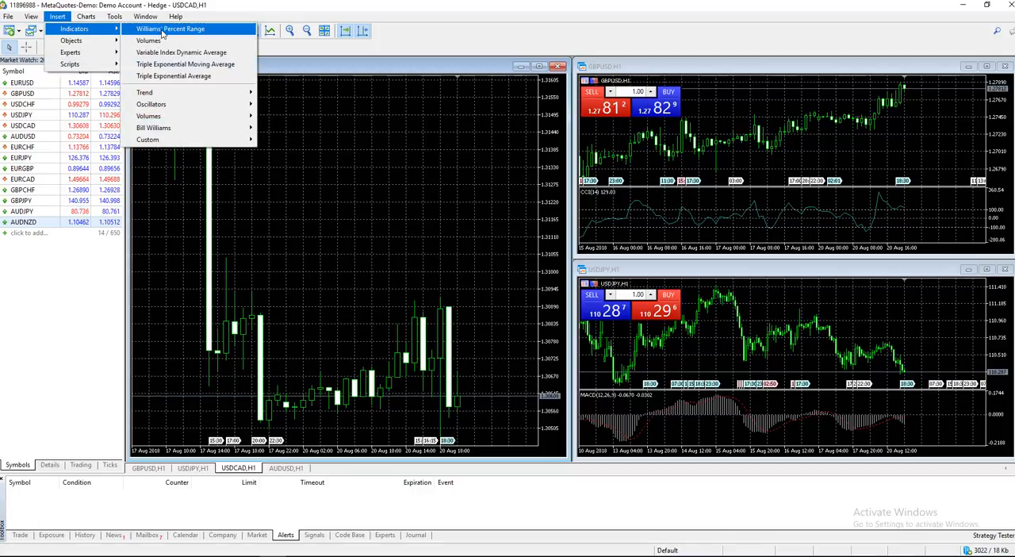
pyautogui.moveTo(149, 116)
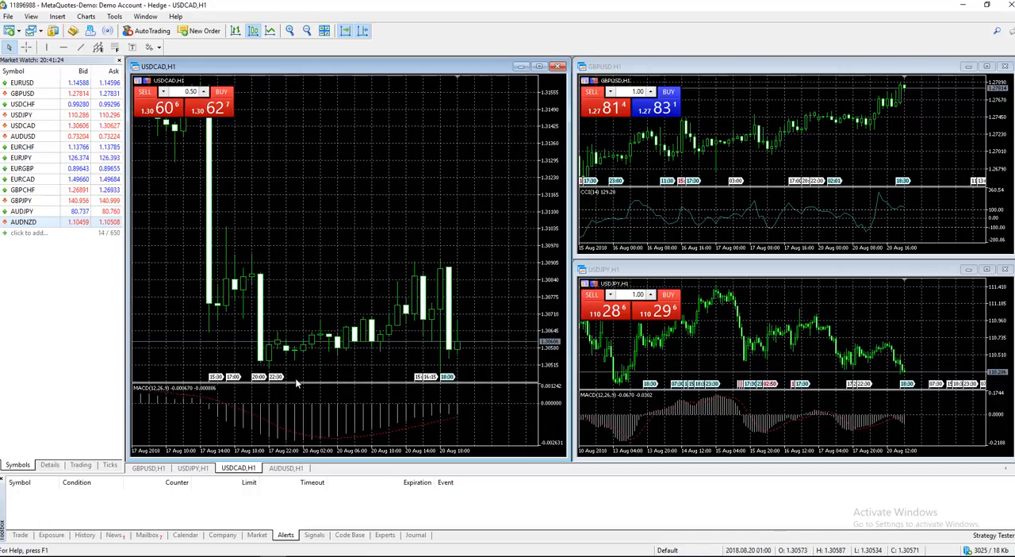
pyautogui.moveTo(291, 301)
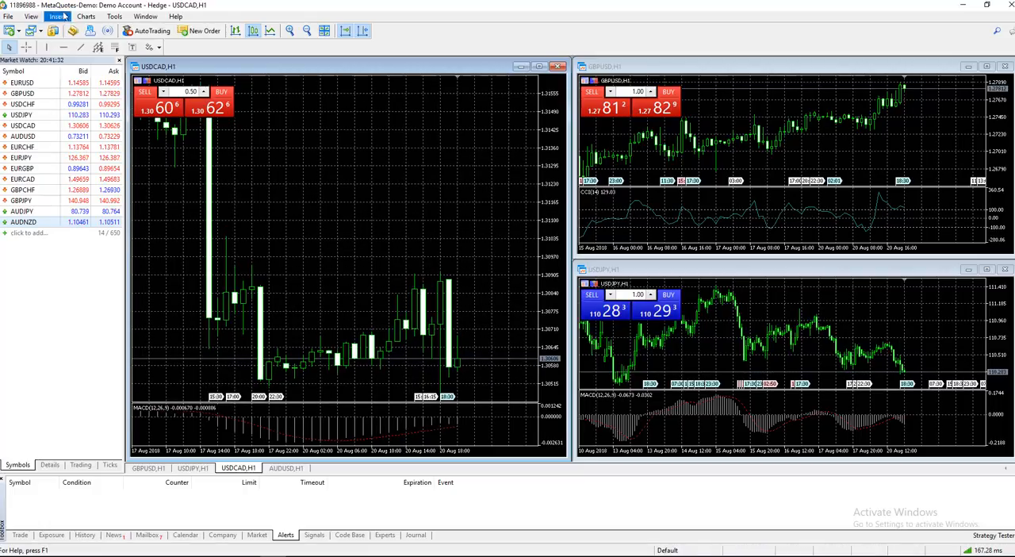
pyautogui.click(57, 16)
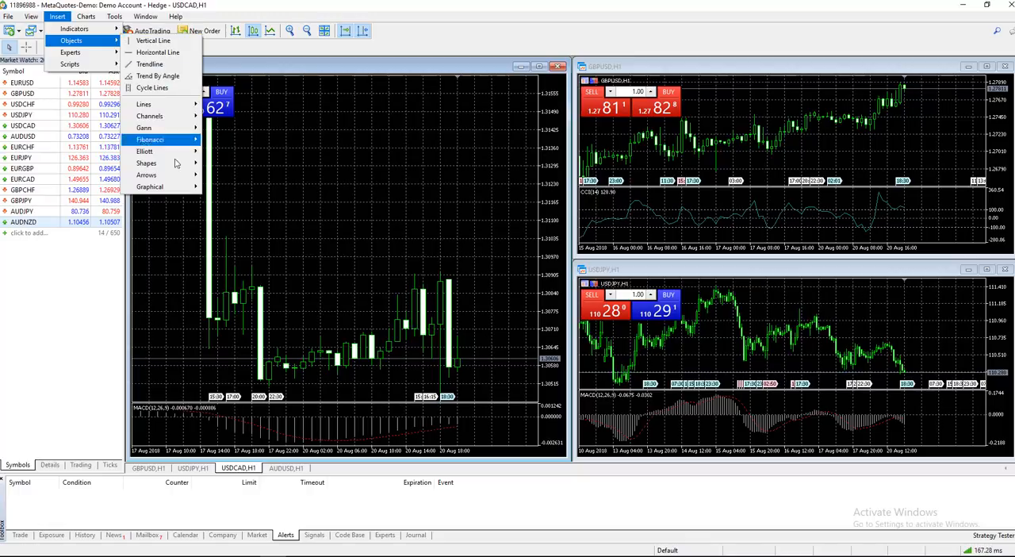
pyautogui.moveTo(152, 87)
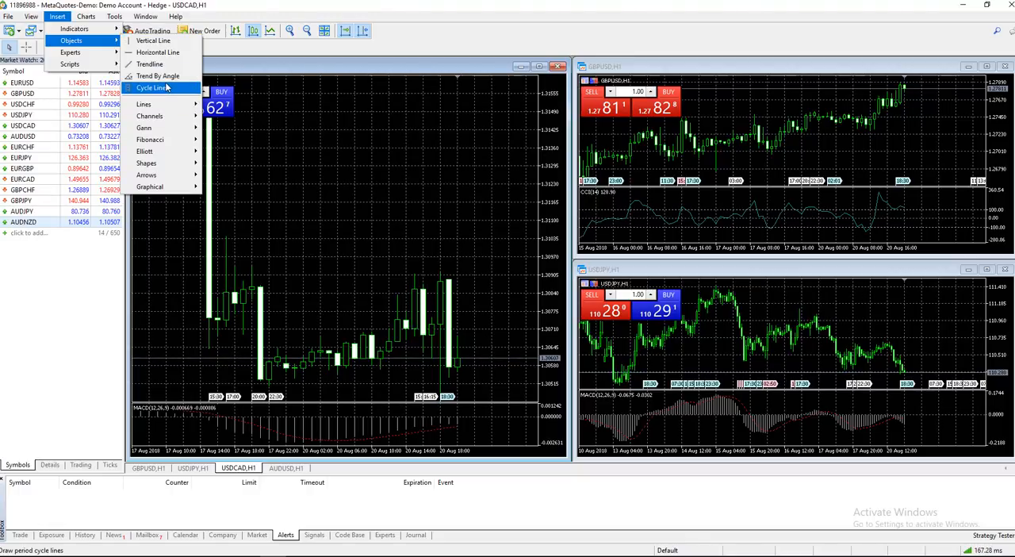
pyautogui.moveTo(150, 139)
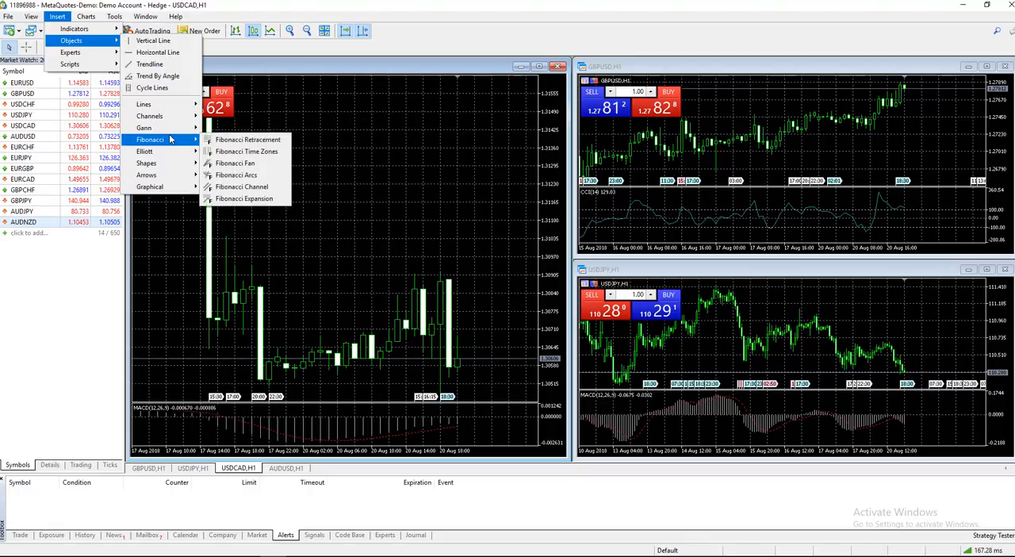
pyautogui.moveTo(158, 75)
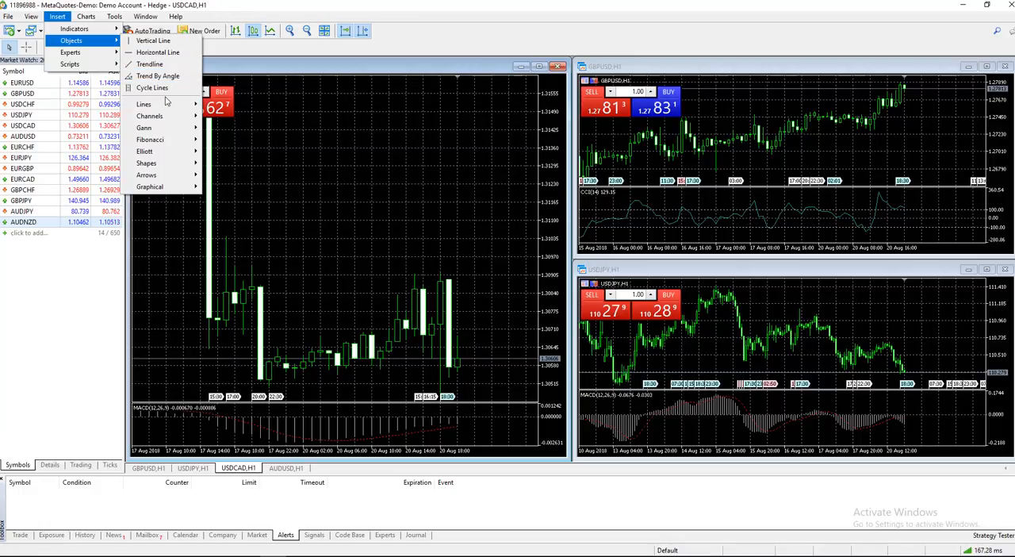
pyautogui.moveTo(71, 51)
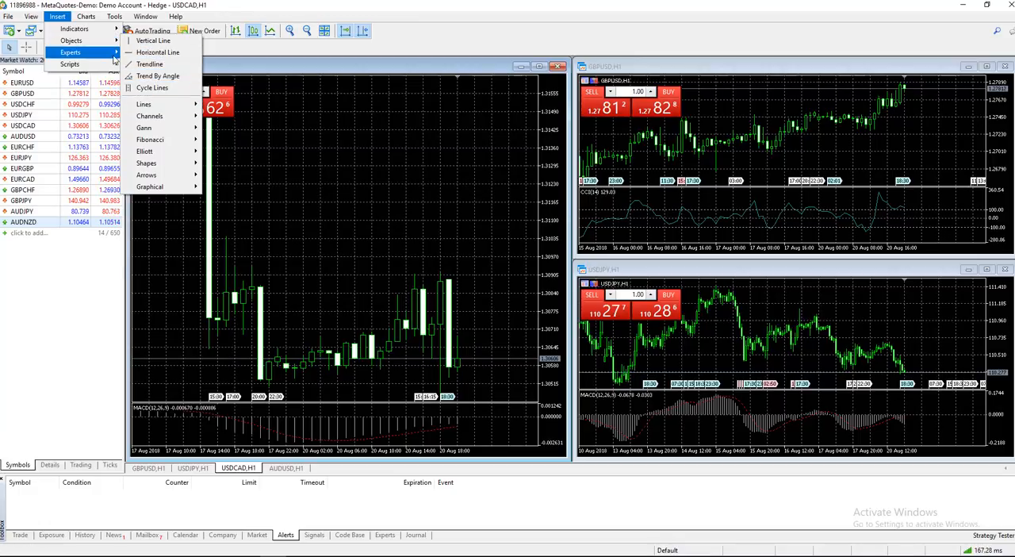
pyautogui.click(86, 16)
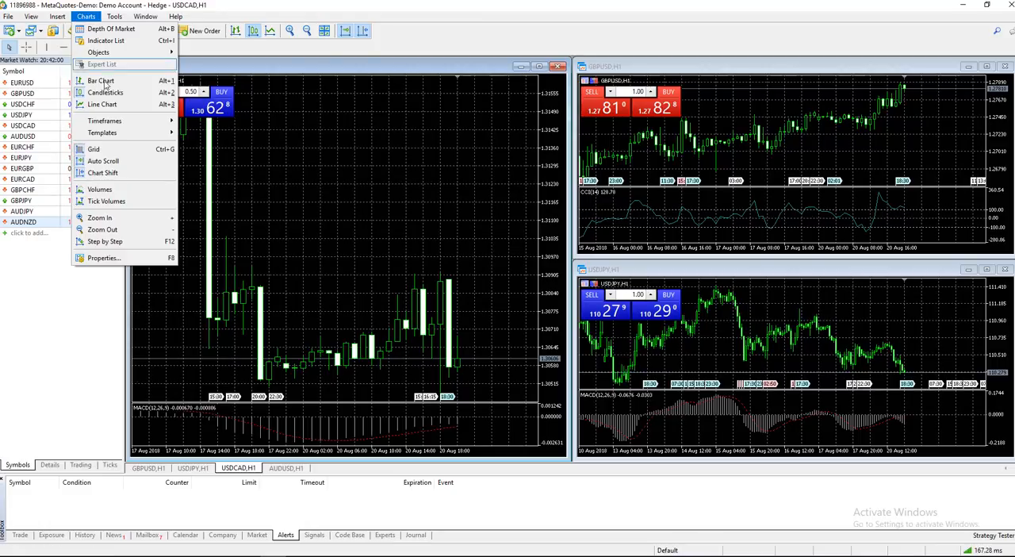
pyautogui.moveTo(101, 104)
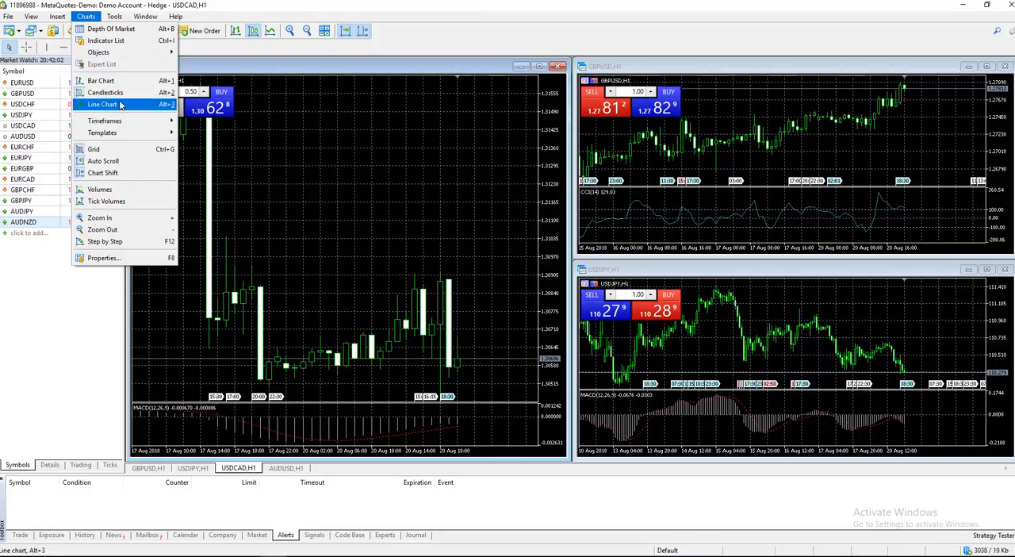
pyautogui.moveTo(101, 81)
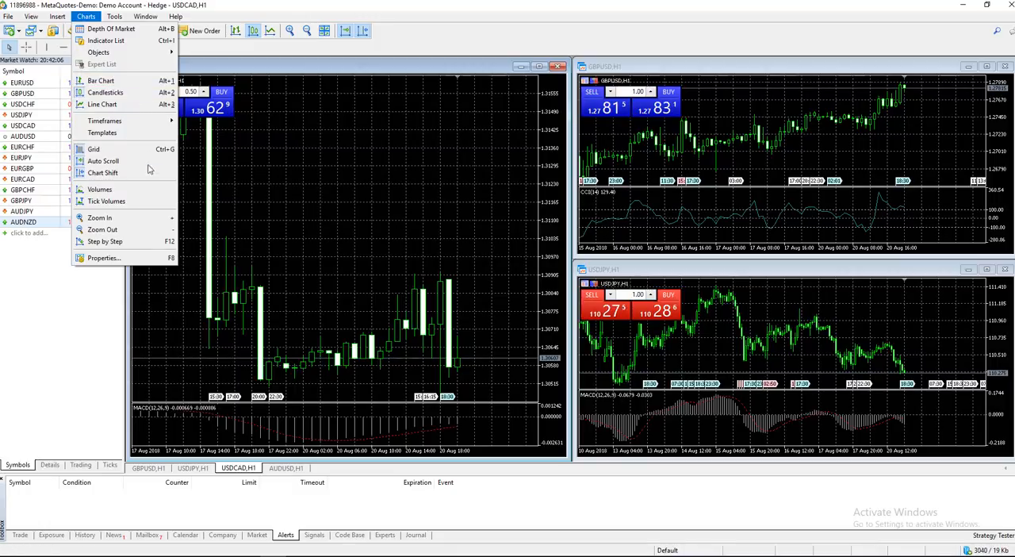
pyautogui.moveTo(103, 104)
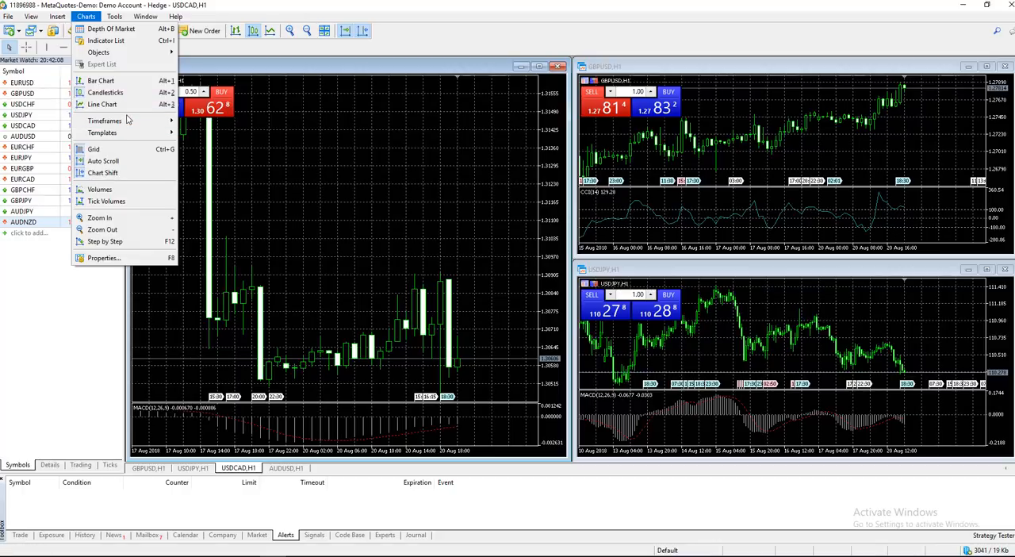
pyautogui.moveTo(104, 121)
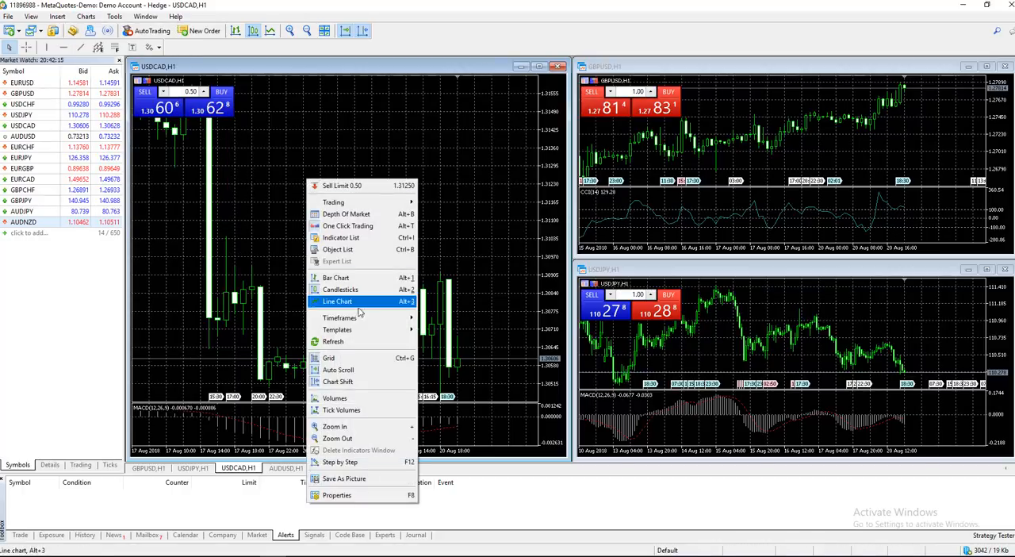
pyautogui.moveTo(339, 318)
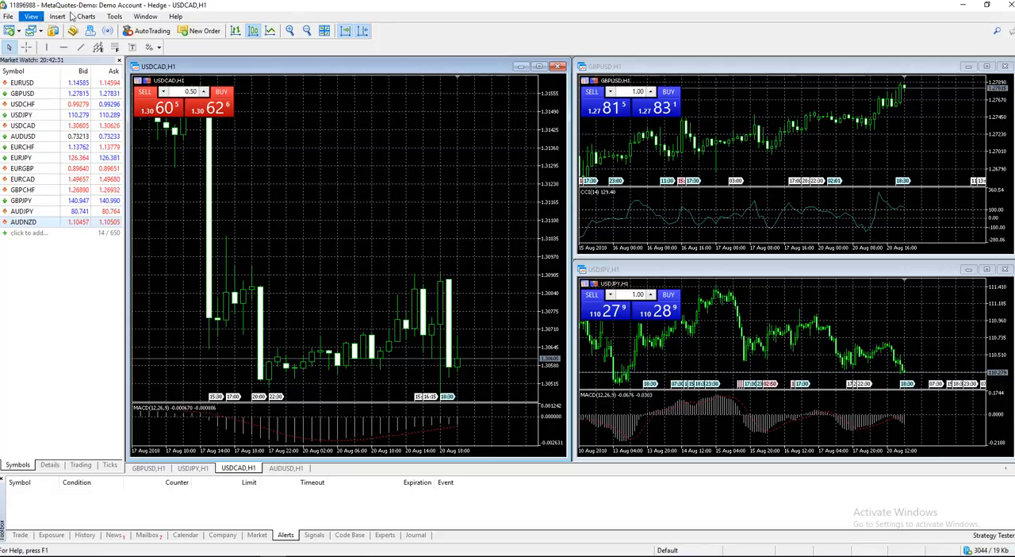
# Step: Open a new USDCAD chart on the Daily timeframe as candlesticks, tiled beside H1
pyautogui.click(8, 16)
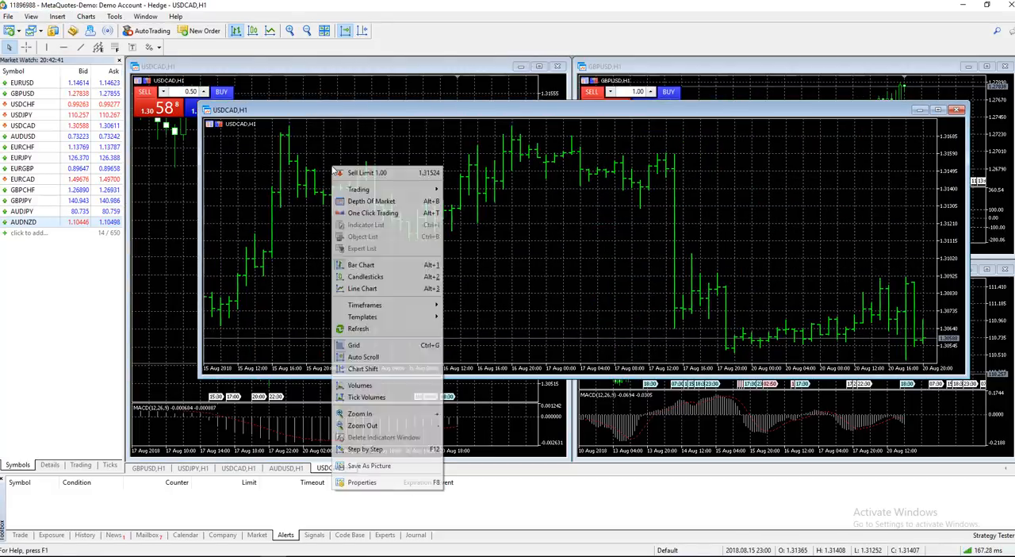
pyautogui.moveTo(363, 317)
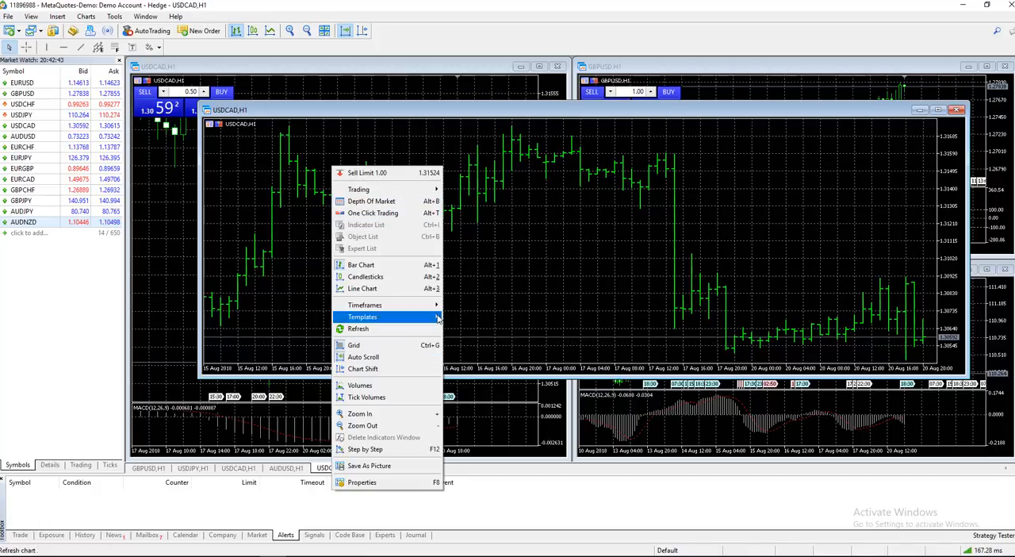
pyautogui.moveTo(365, 304)
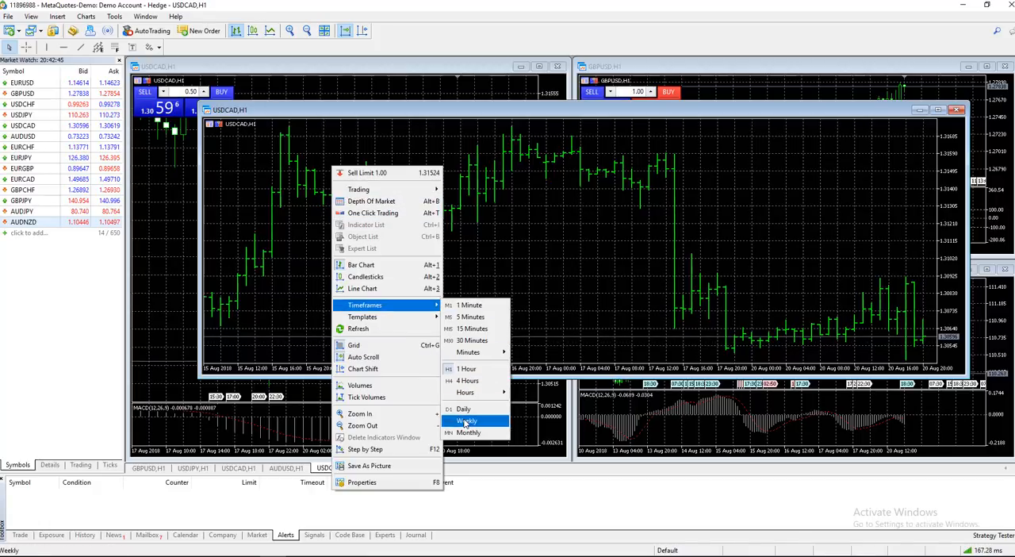
pyautogui.click(463, 409)
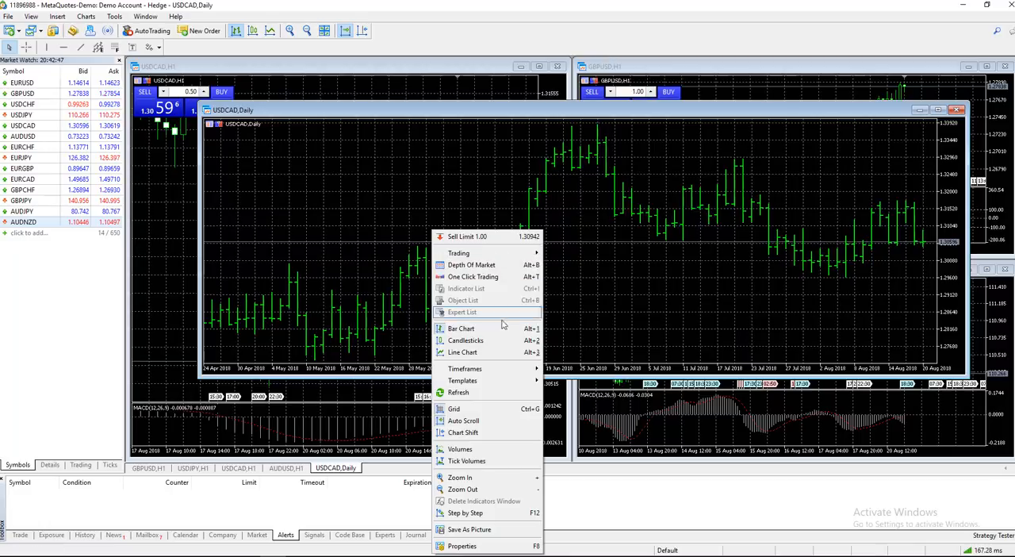
pyautogui.moveTo(465, 341)
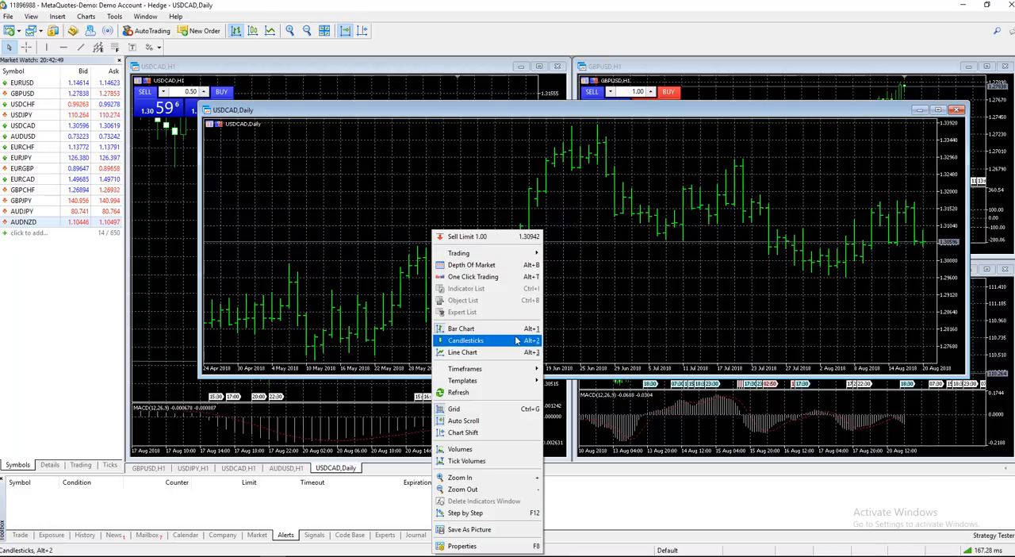
pyautogui.click(466, 339)
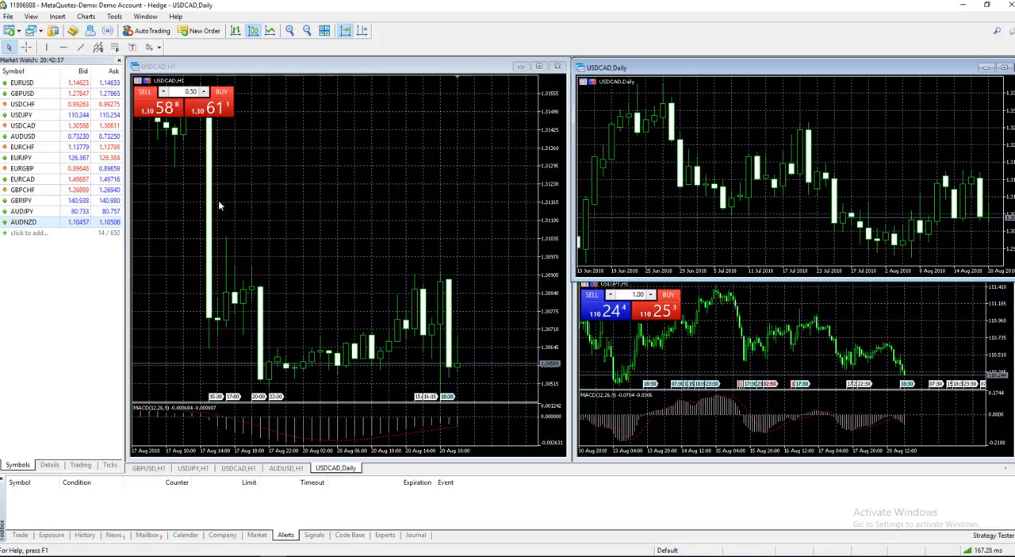
# Step: Open a third USDCAD chart, set it to Weekly candlesticks and tile the windows
pyautogui.click(8, 15)
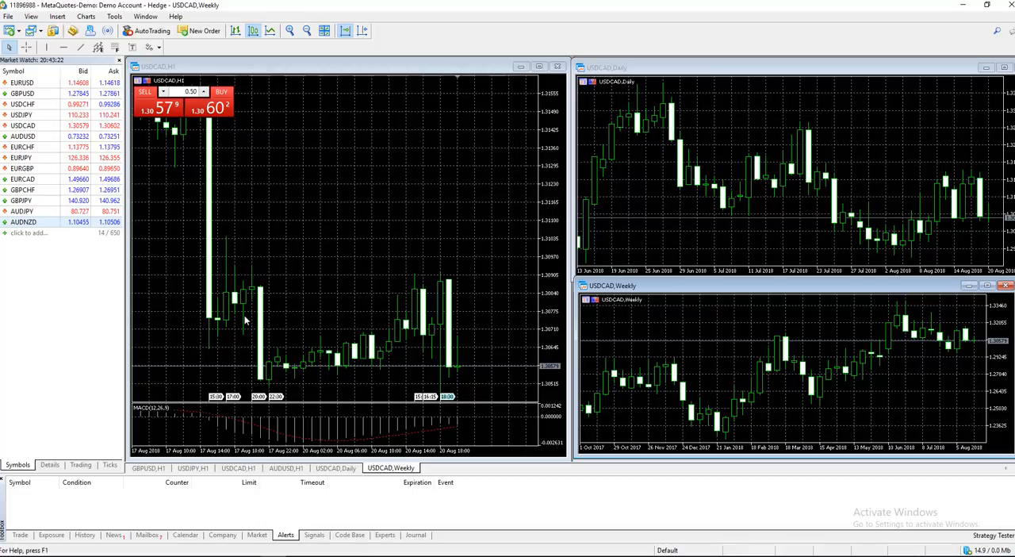
pyautogui.click(86, 16)
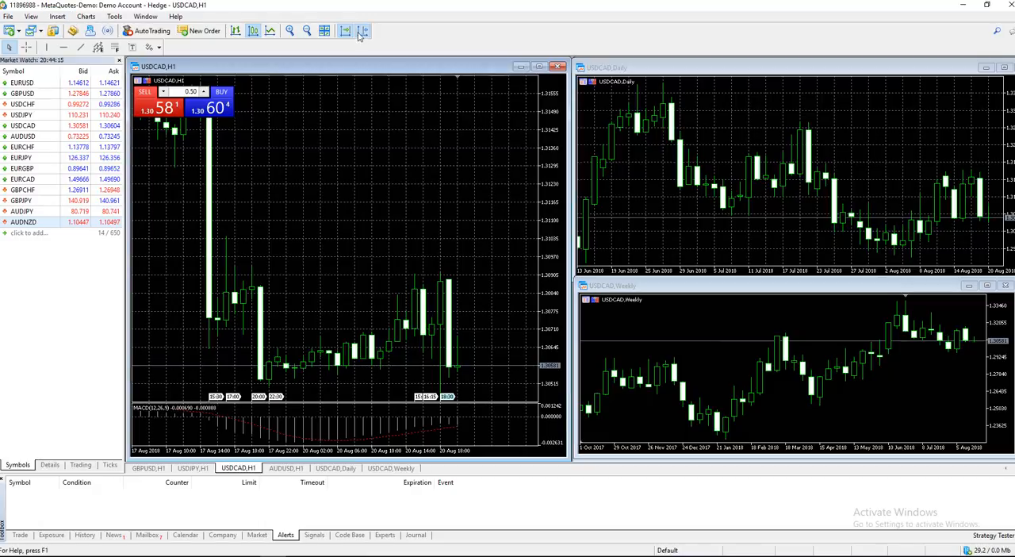
pyautogui.moveTo(363, 31)
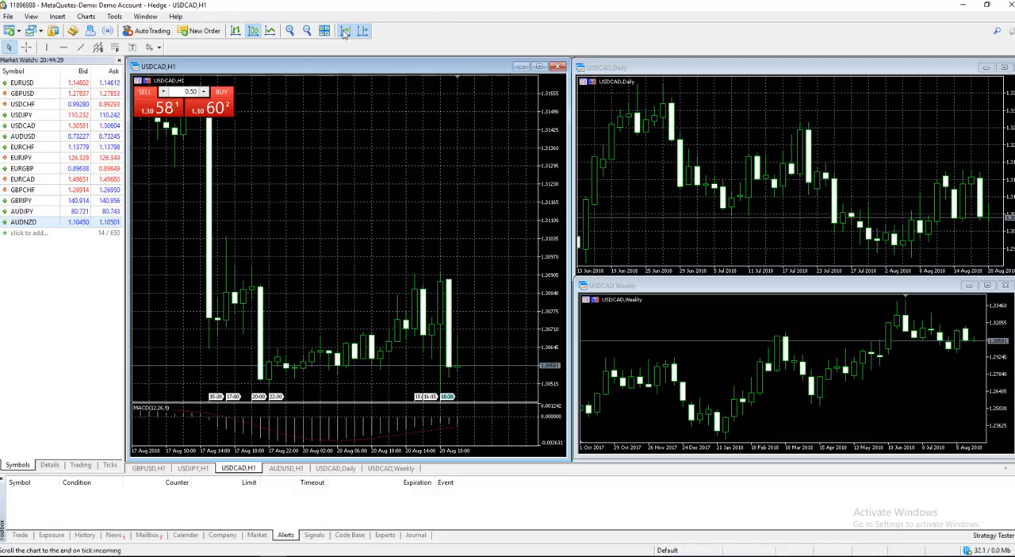
pyautogui.moveTo(345, 30)
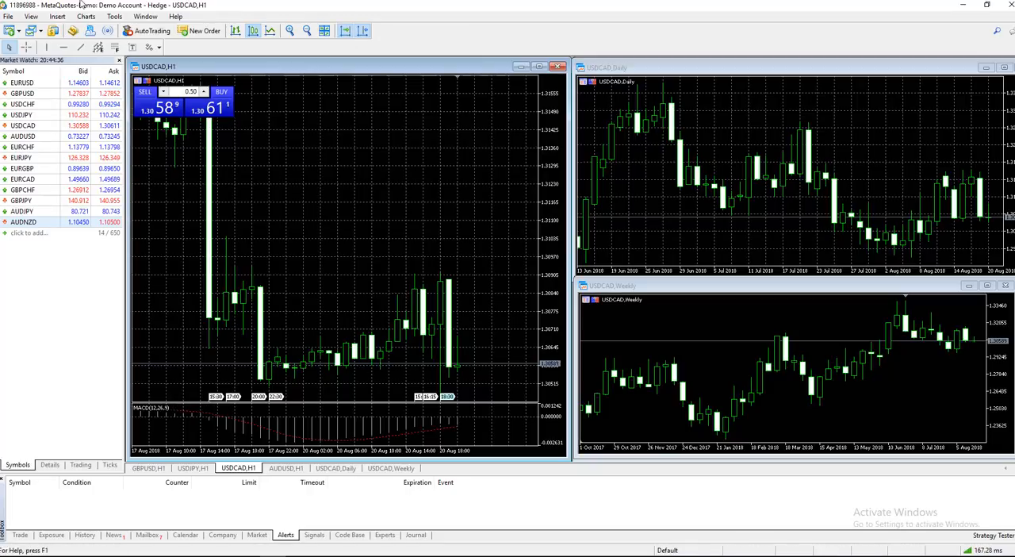
pyautogui.click(86, 16)
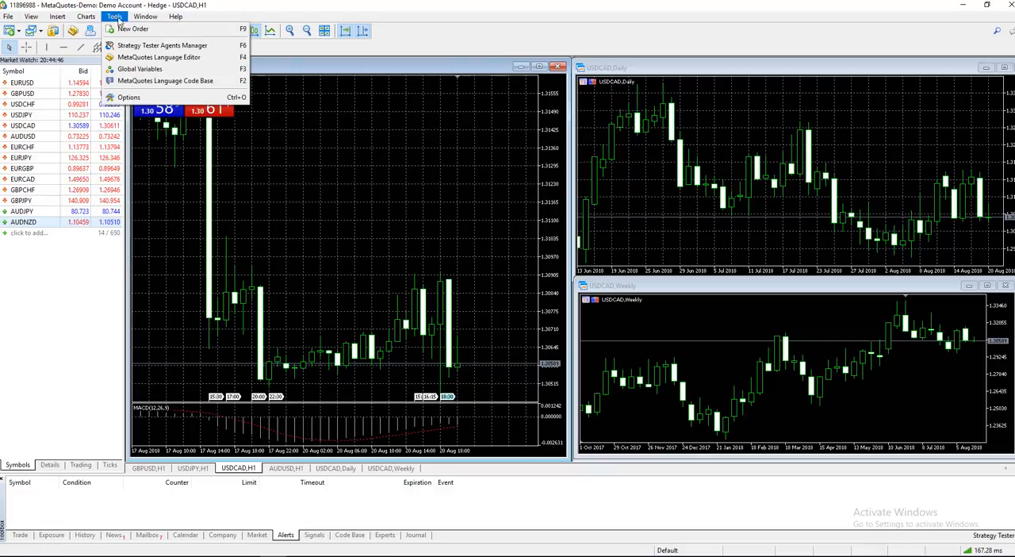
pyautogui.moveTo(329, 127)
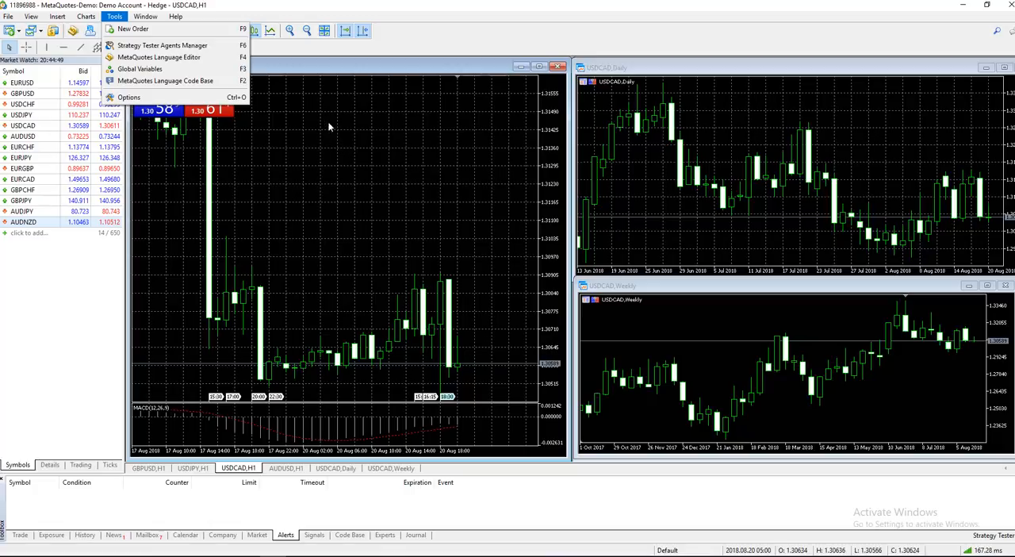
pyautogui.click(31, 16)
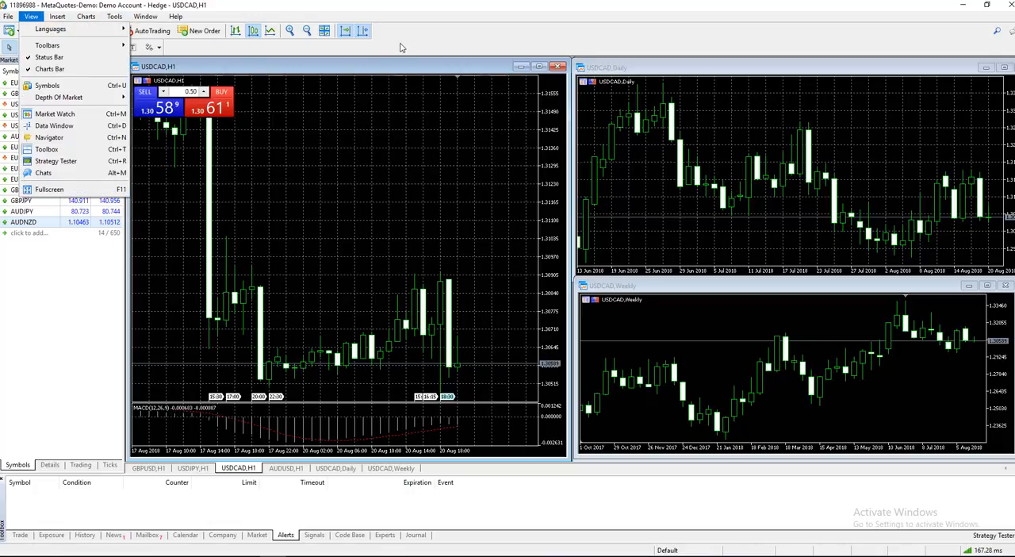
pyautogui.click(54, 114)
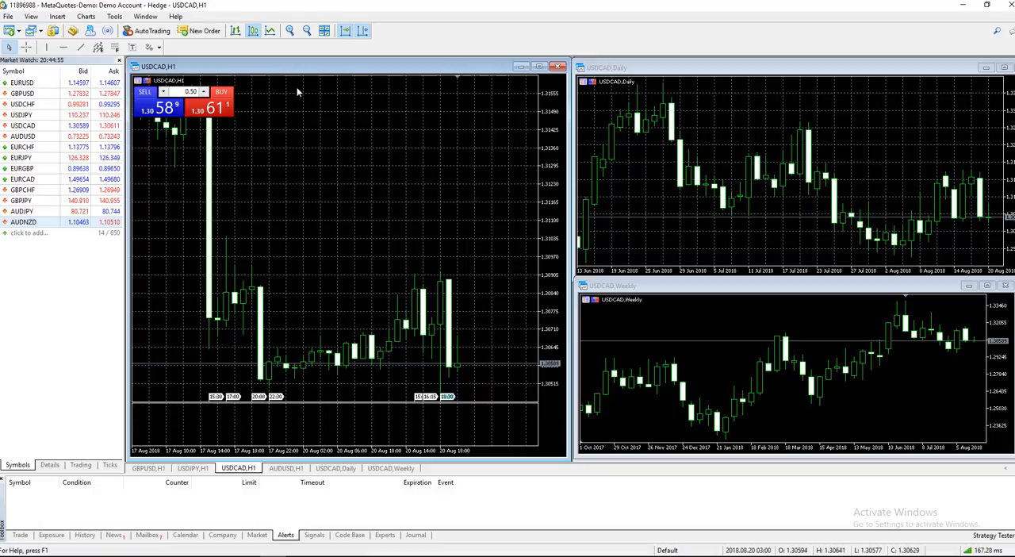
pyautogui.moveTo(599, 354)
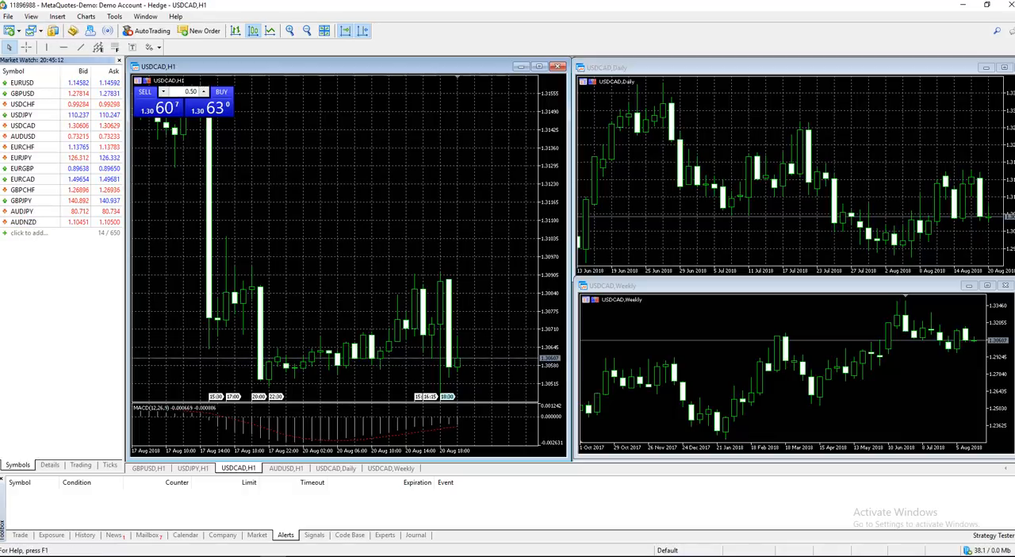
pyautogui.click(31, 16)
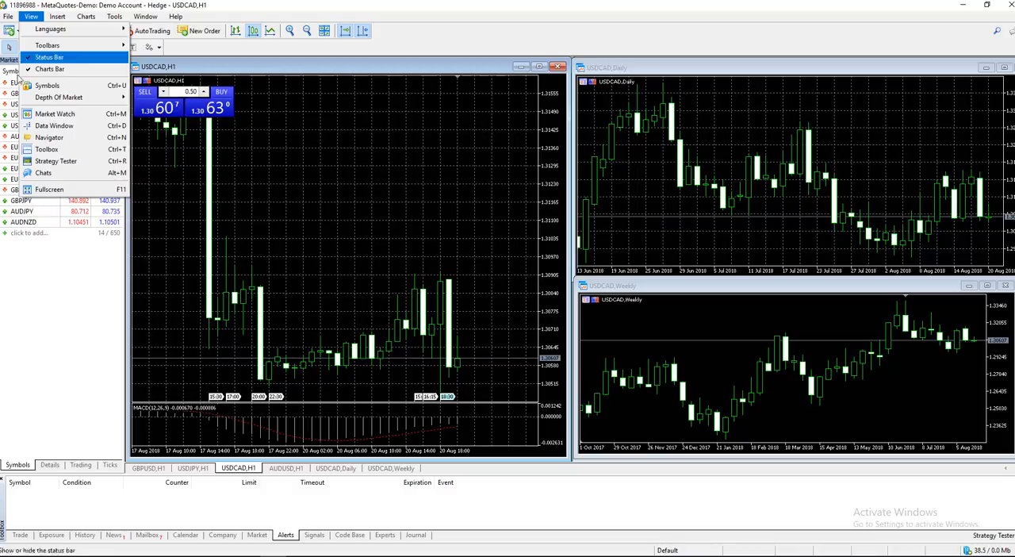
pyautogui.click(8, 16)
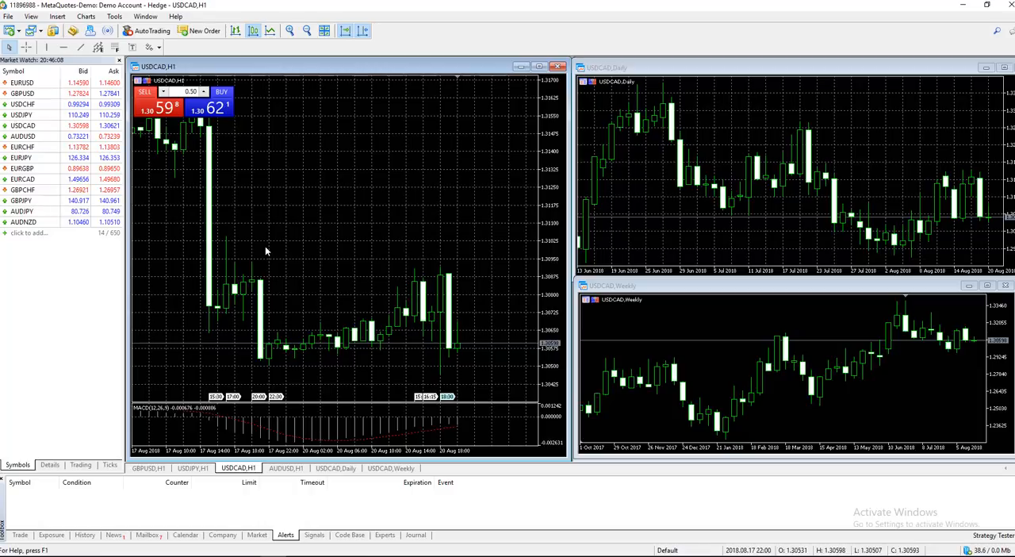
pyautogui.moveTo(244, 226)
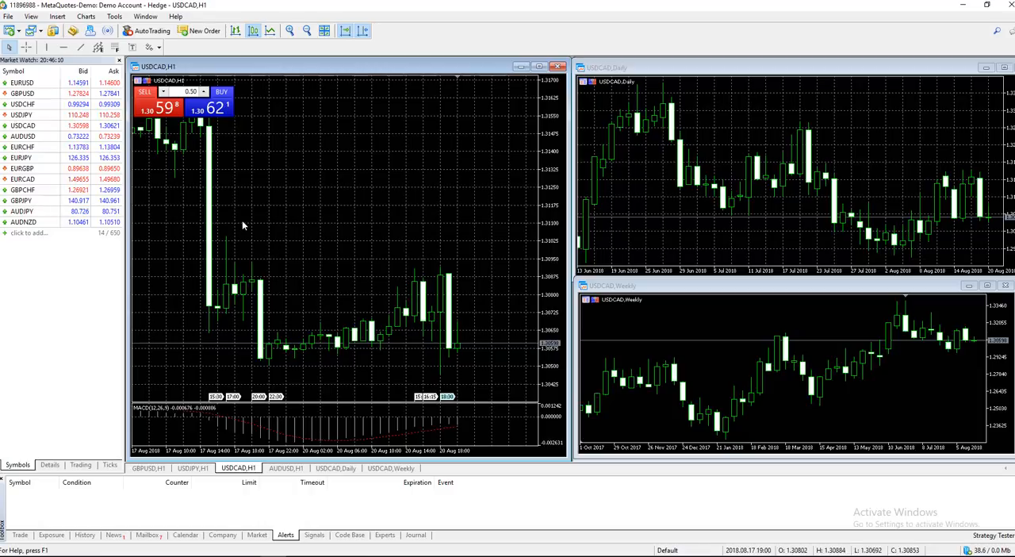